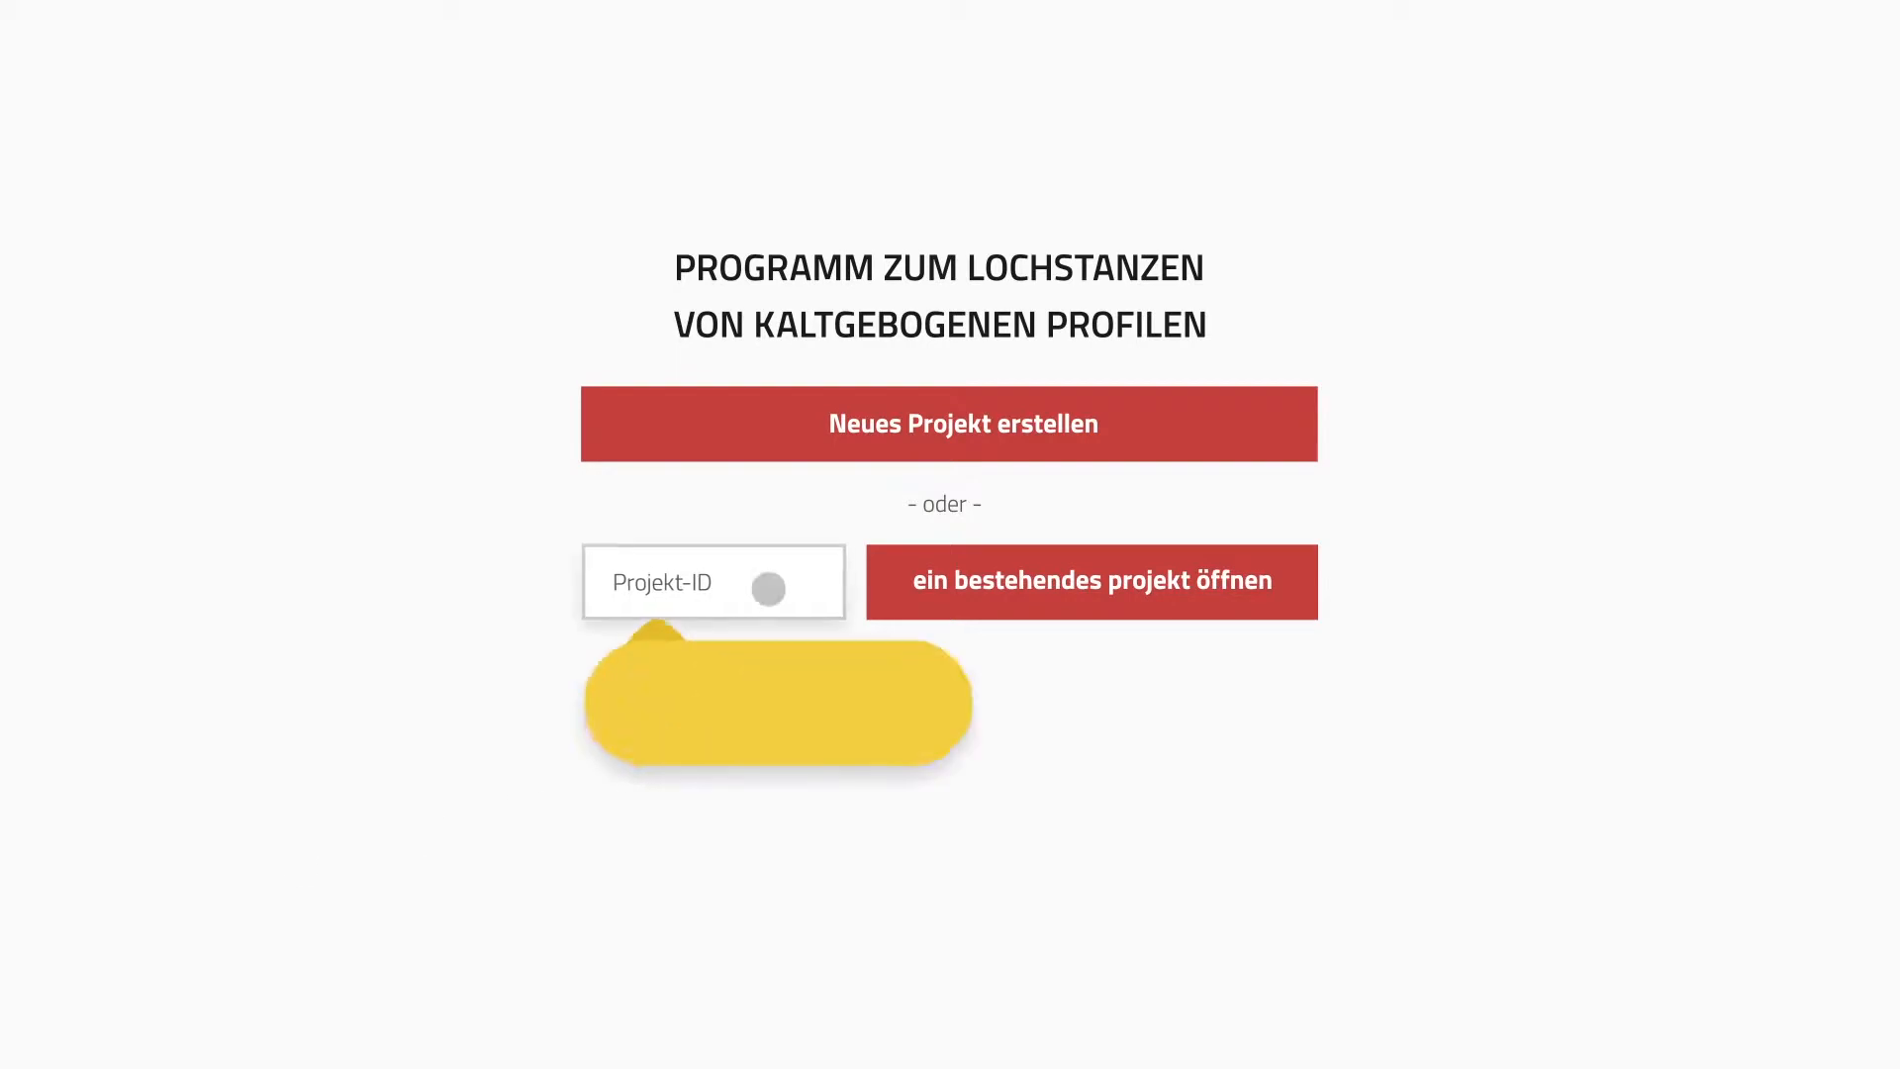
- Start a new project with a Z-profile 200 mm high, 2.5 mm thick, 3000 mm long, quantity 1
{"action": "type", "text": "12005"}
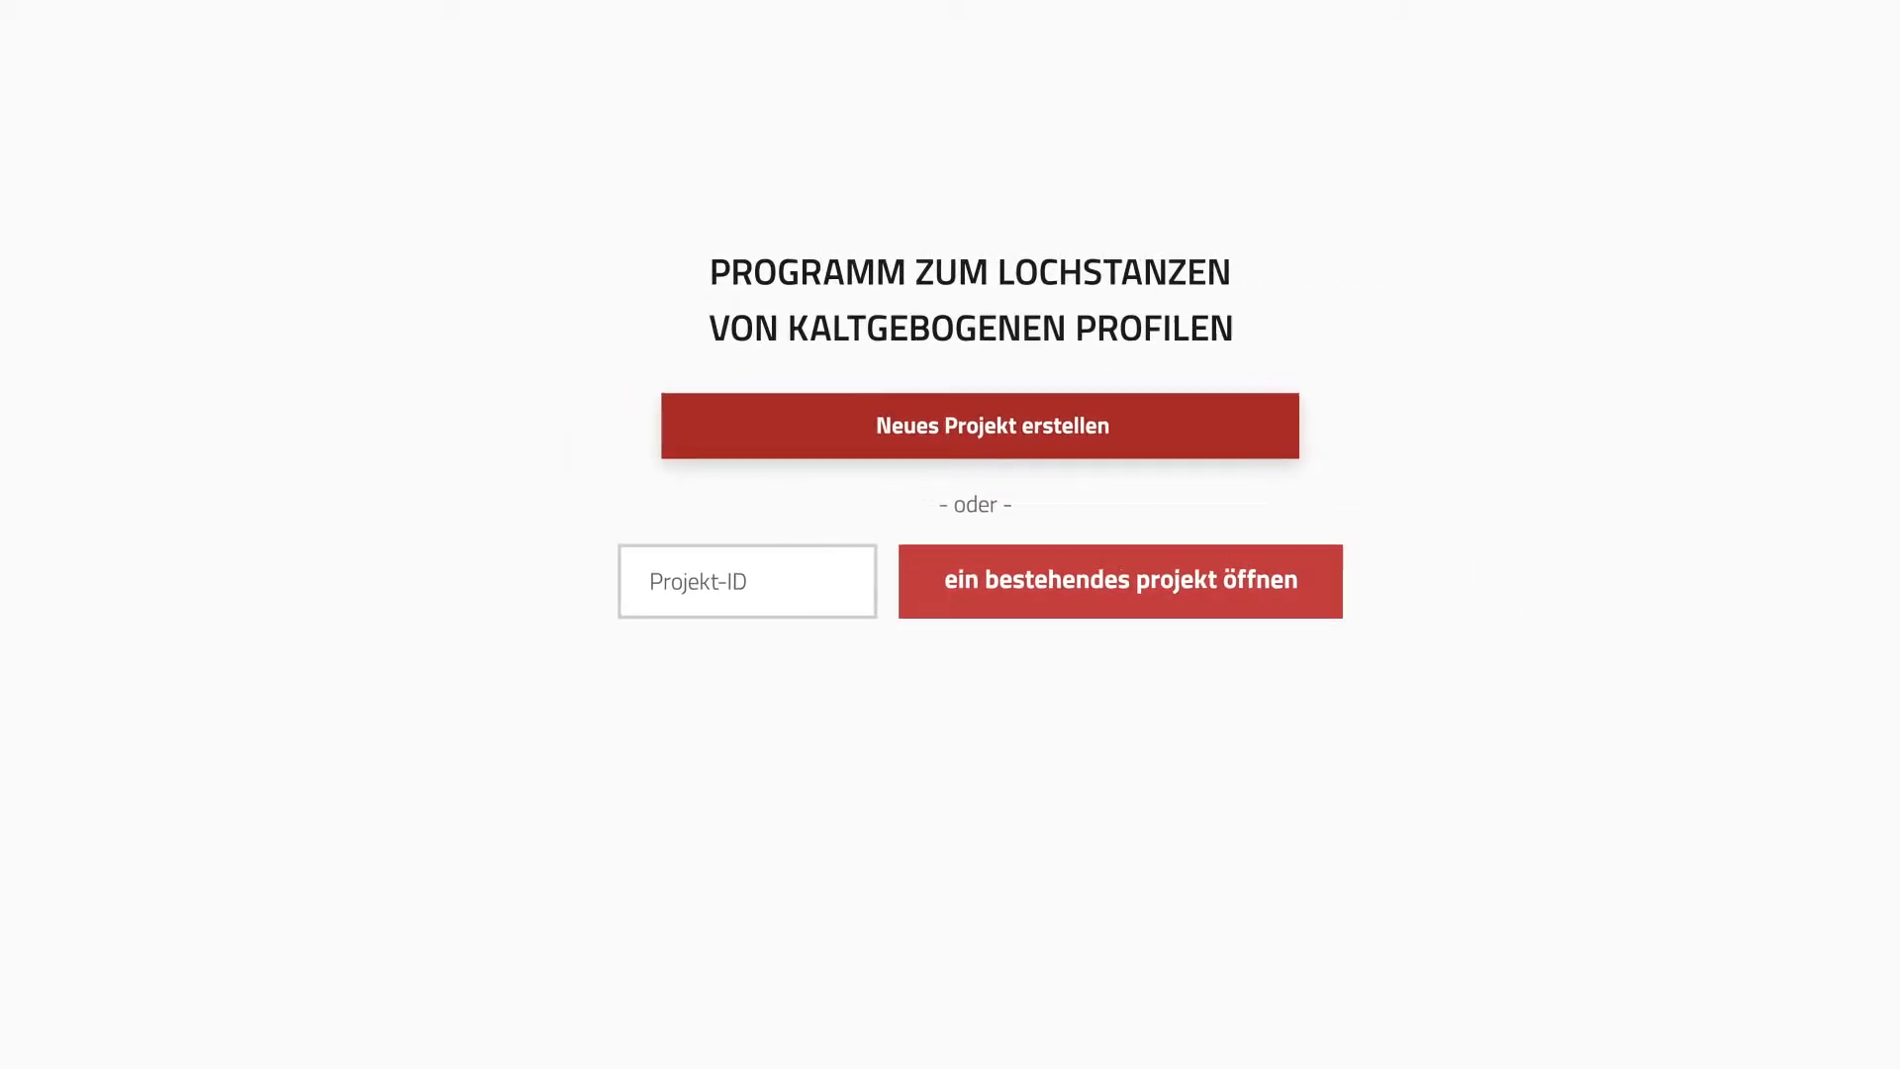
{"action": "left_click", "coordinate": [977, 426]}
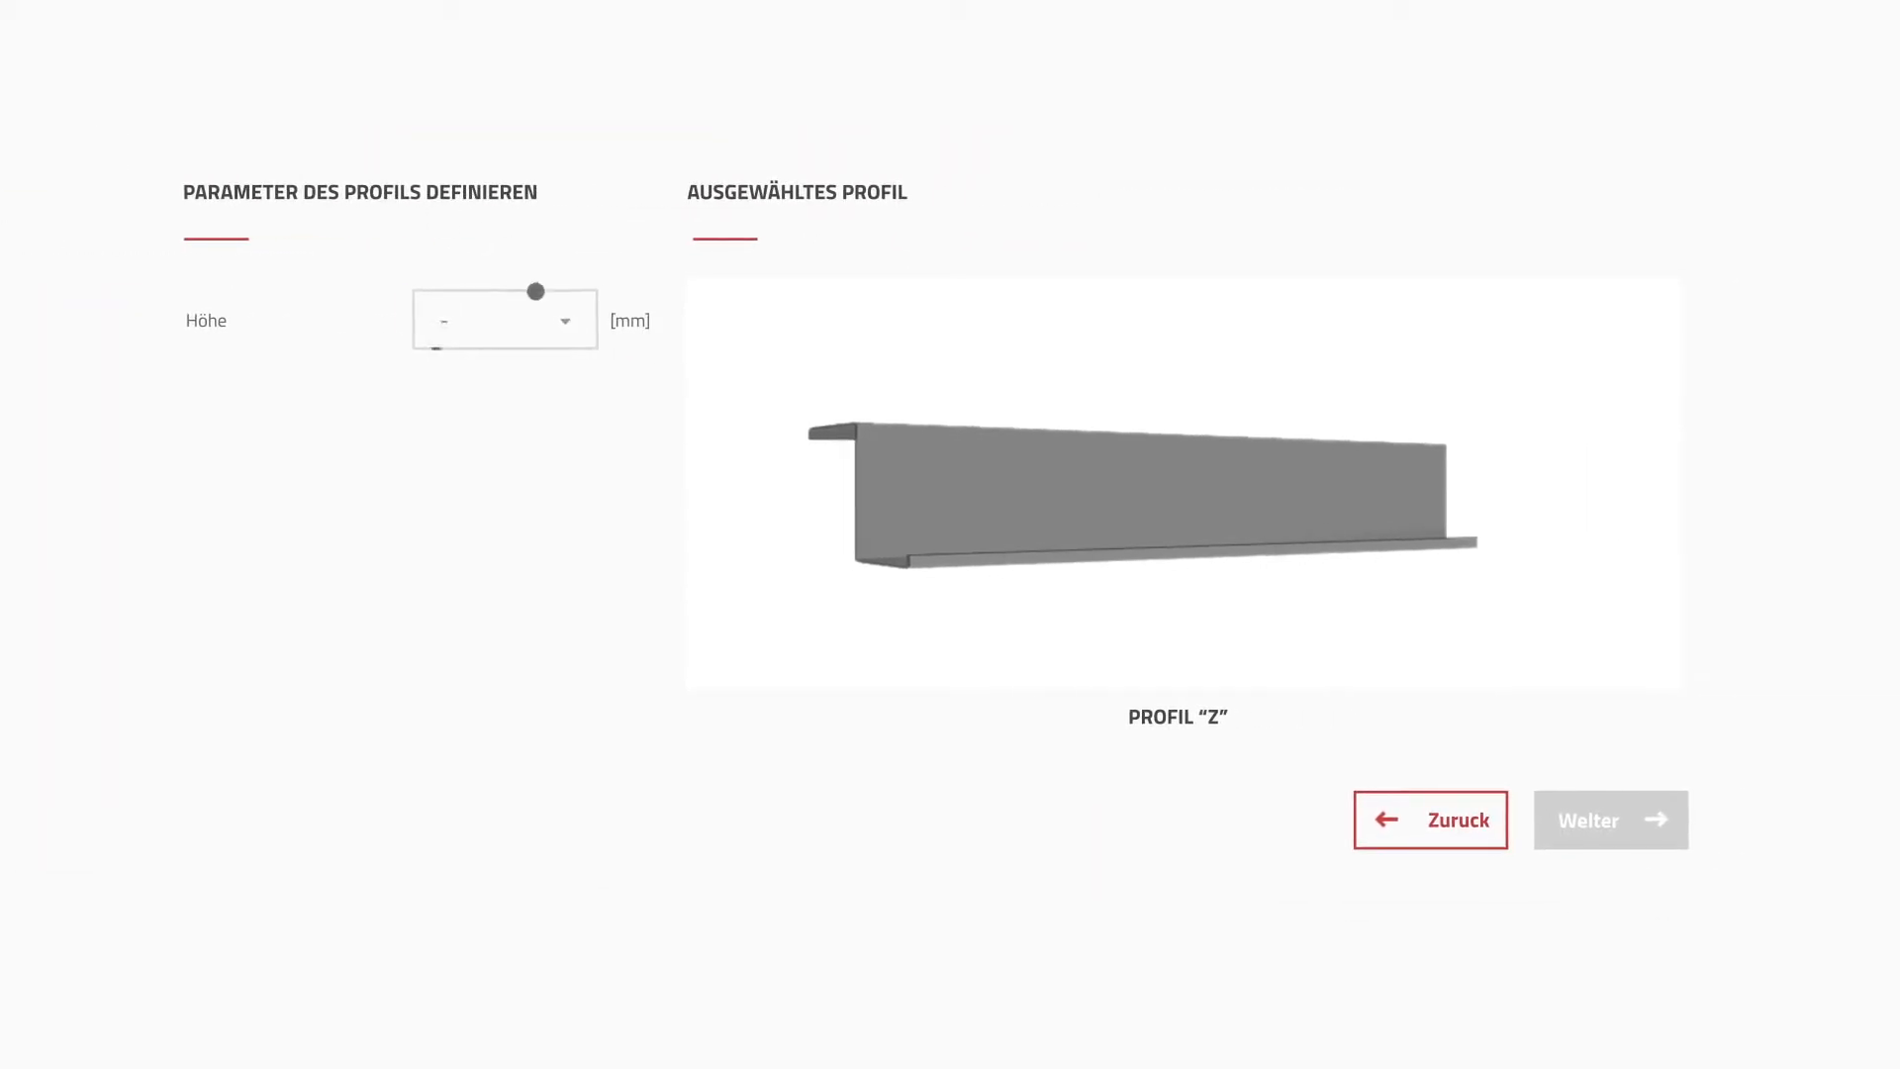
{"action": "left_click", "coordinate": [503, 320]}
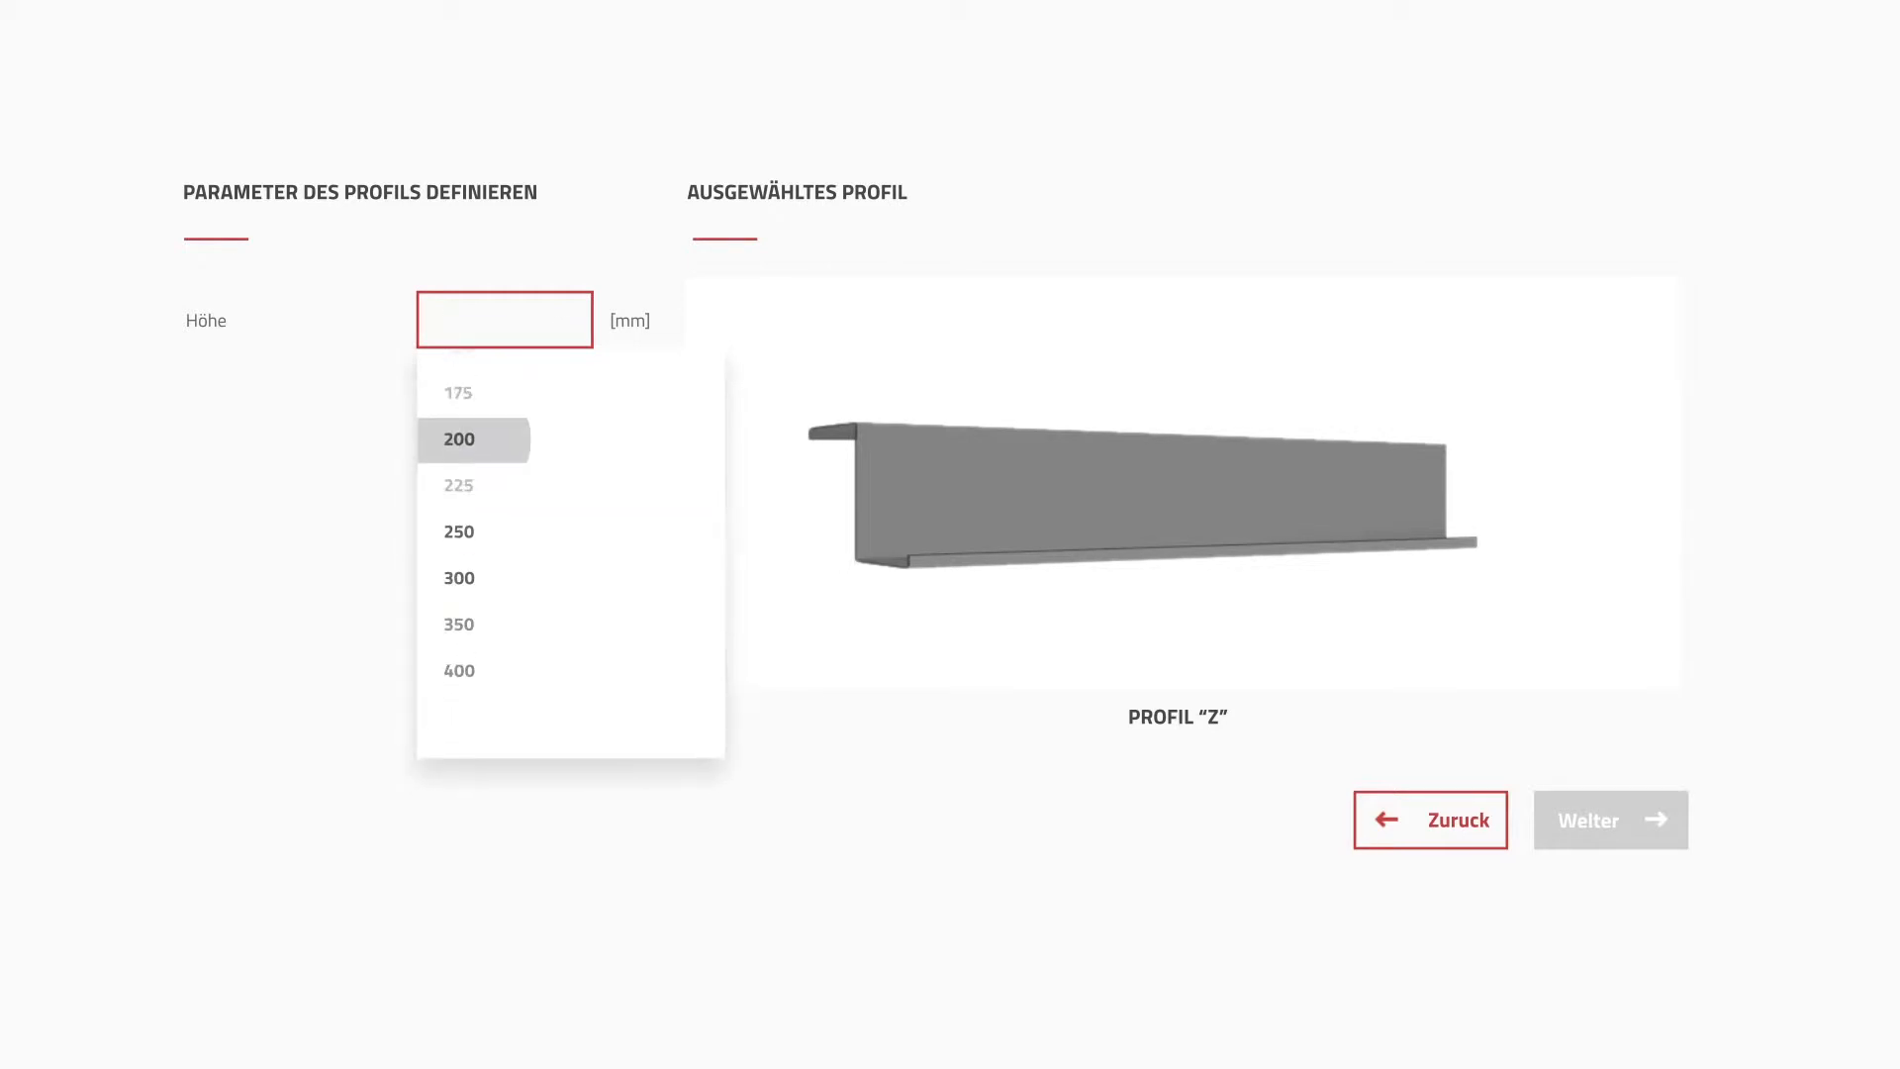
{"action": "left_click", "coordinate": [458, 438]}
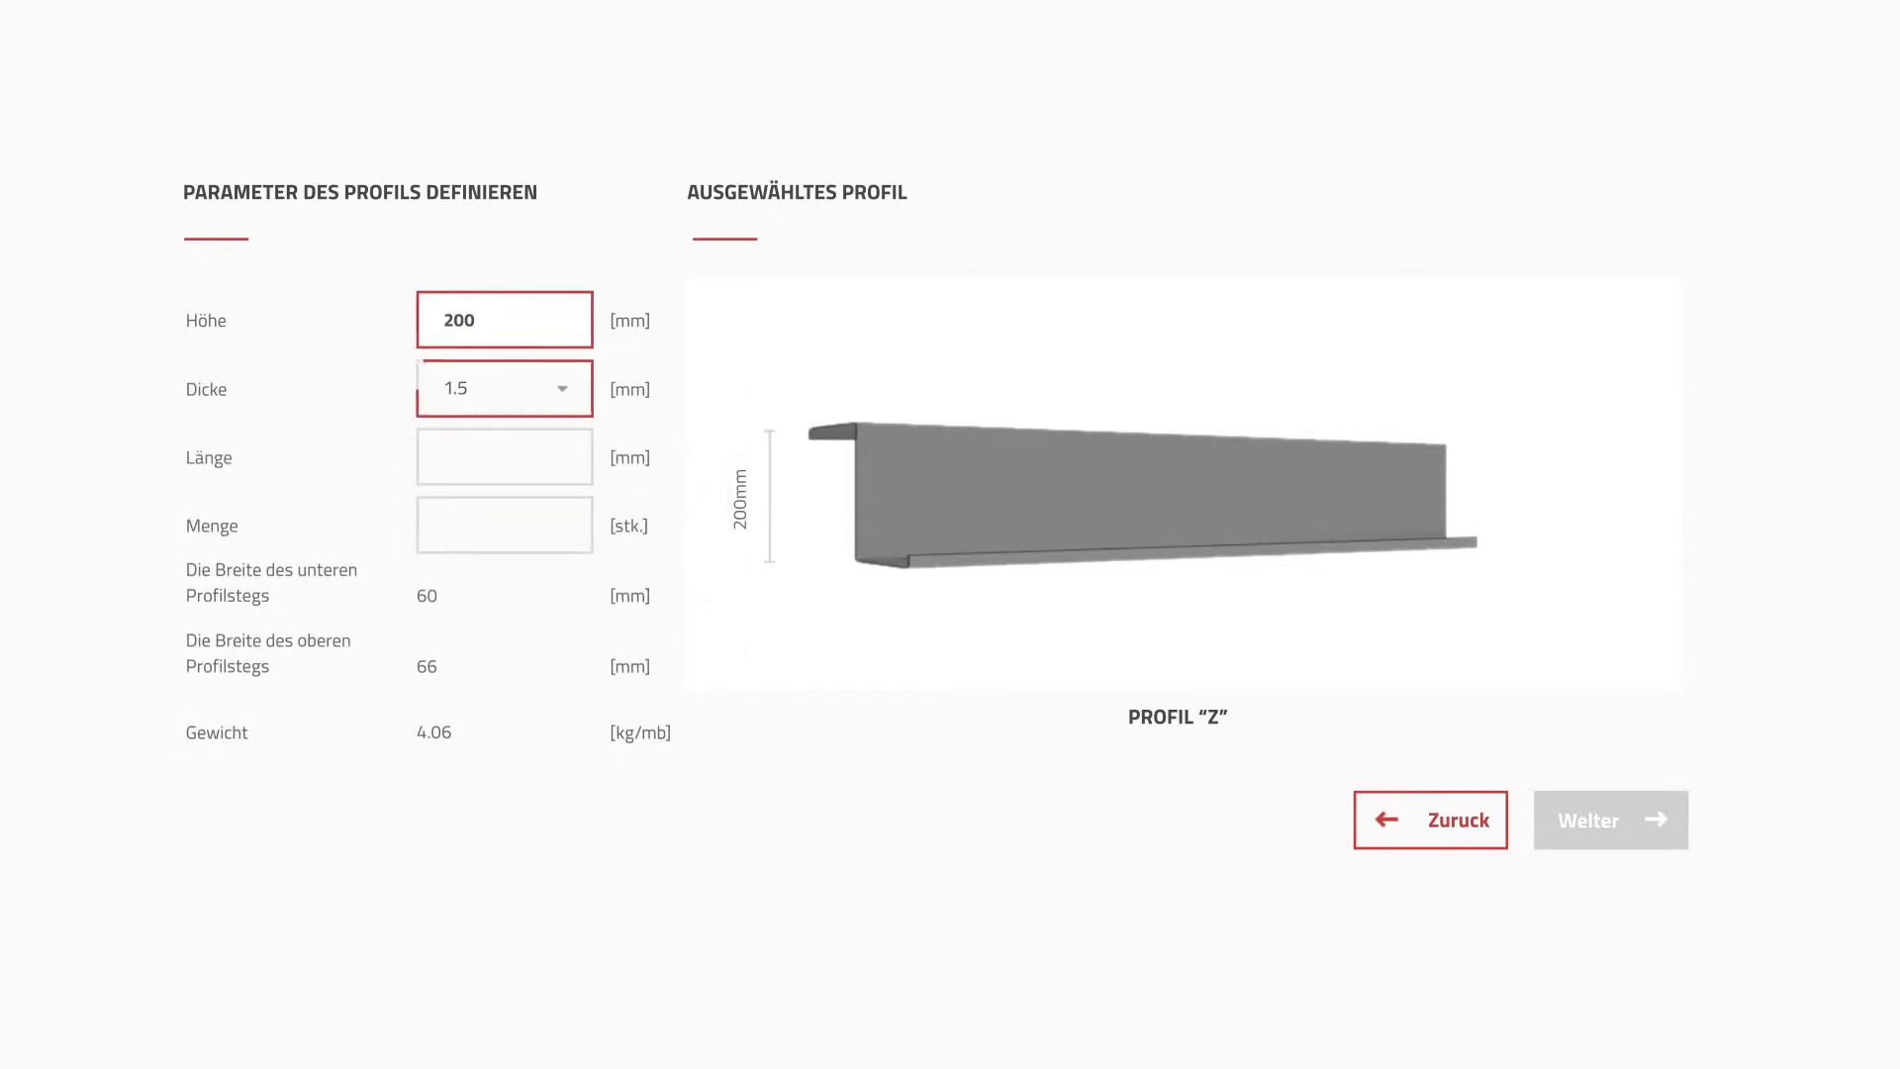
{"action": "type", "text": "3000"}
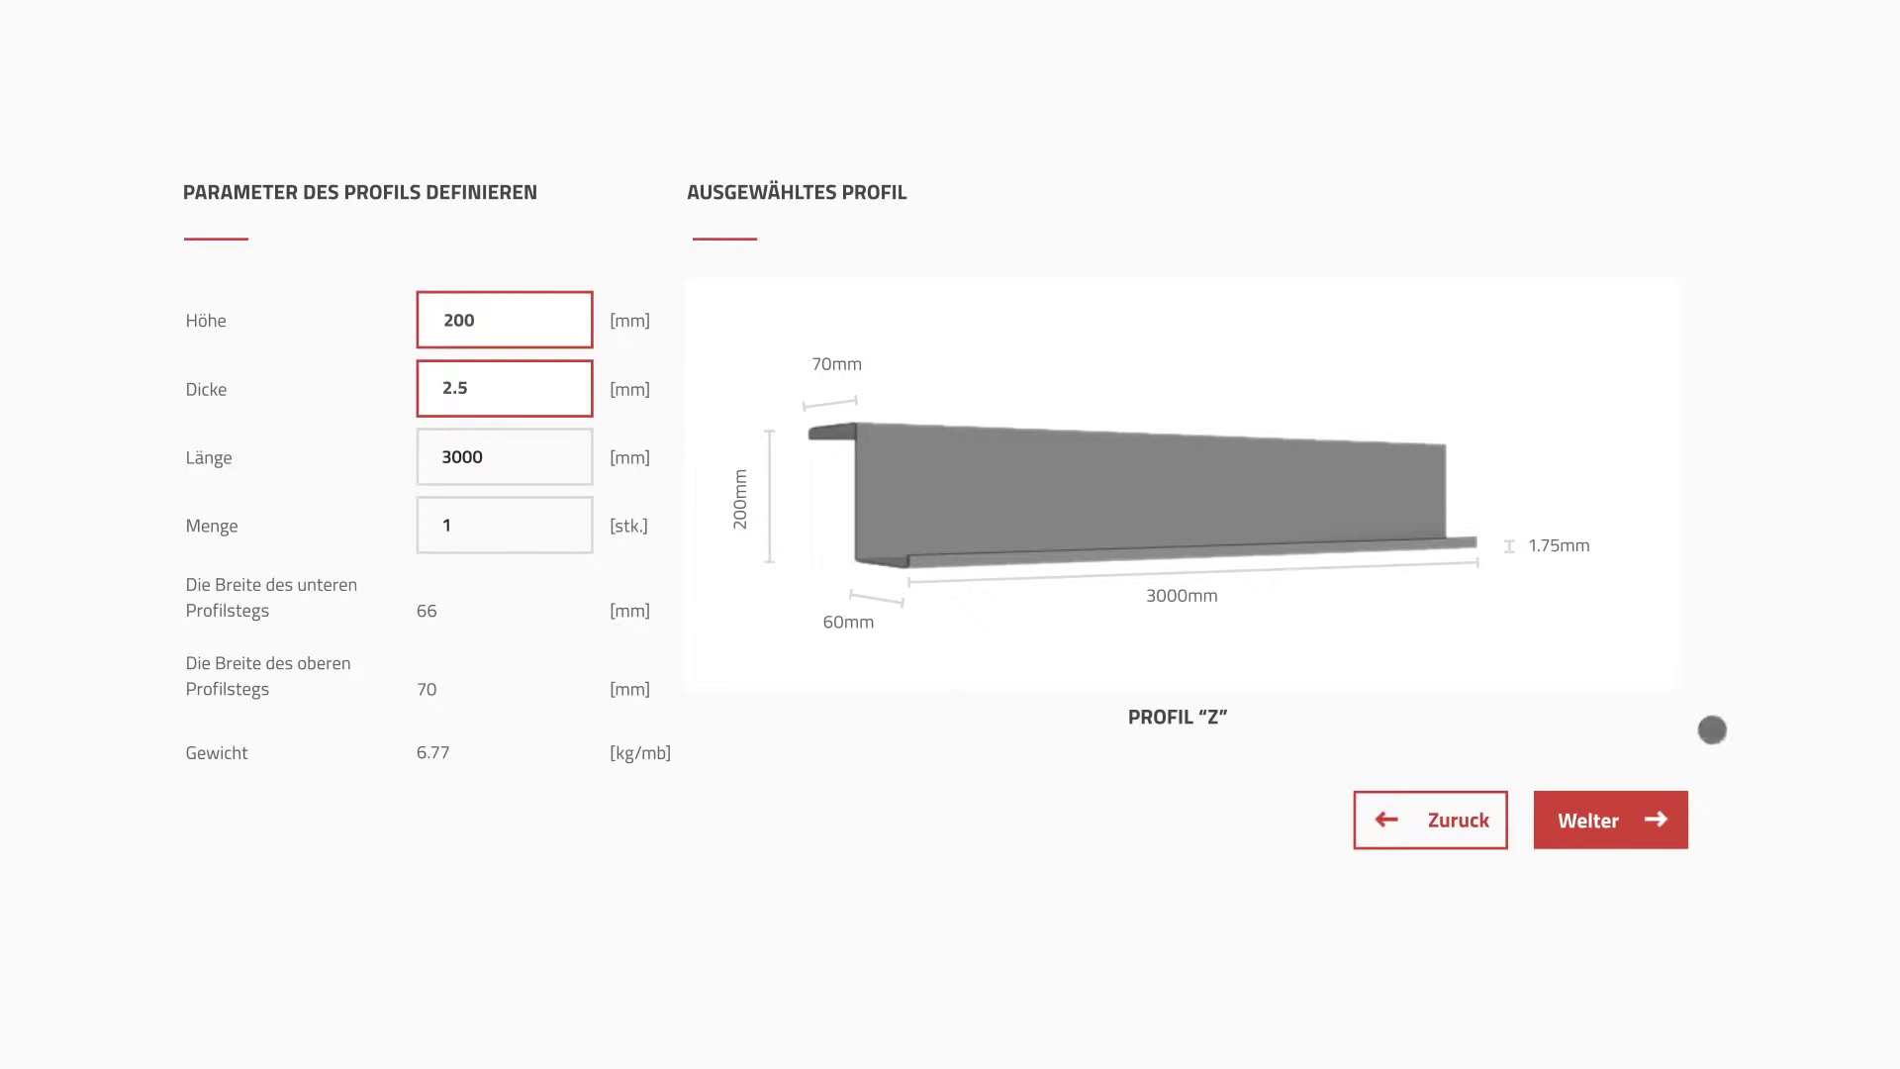
{"action": "left_click", "coordinate": [1609, 819]}
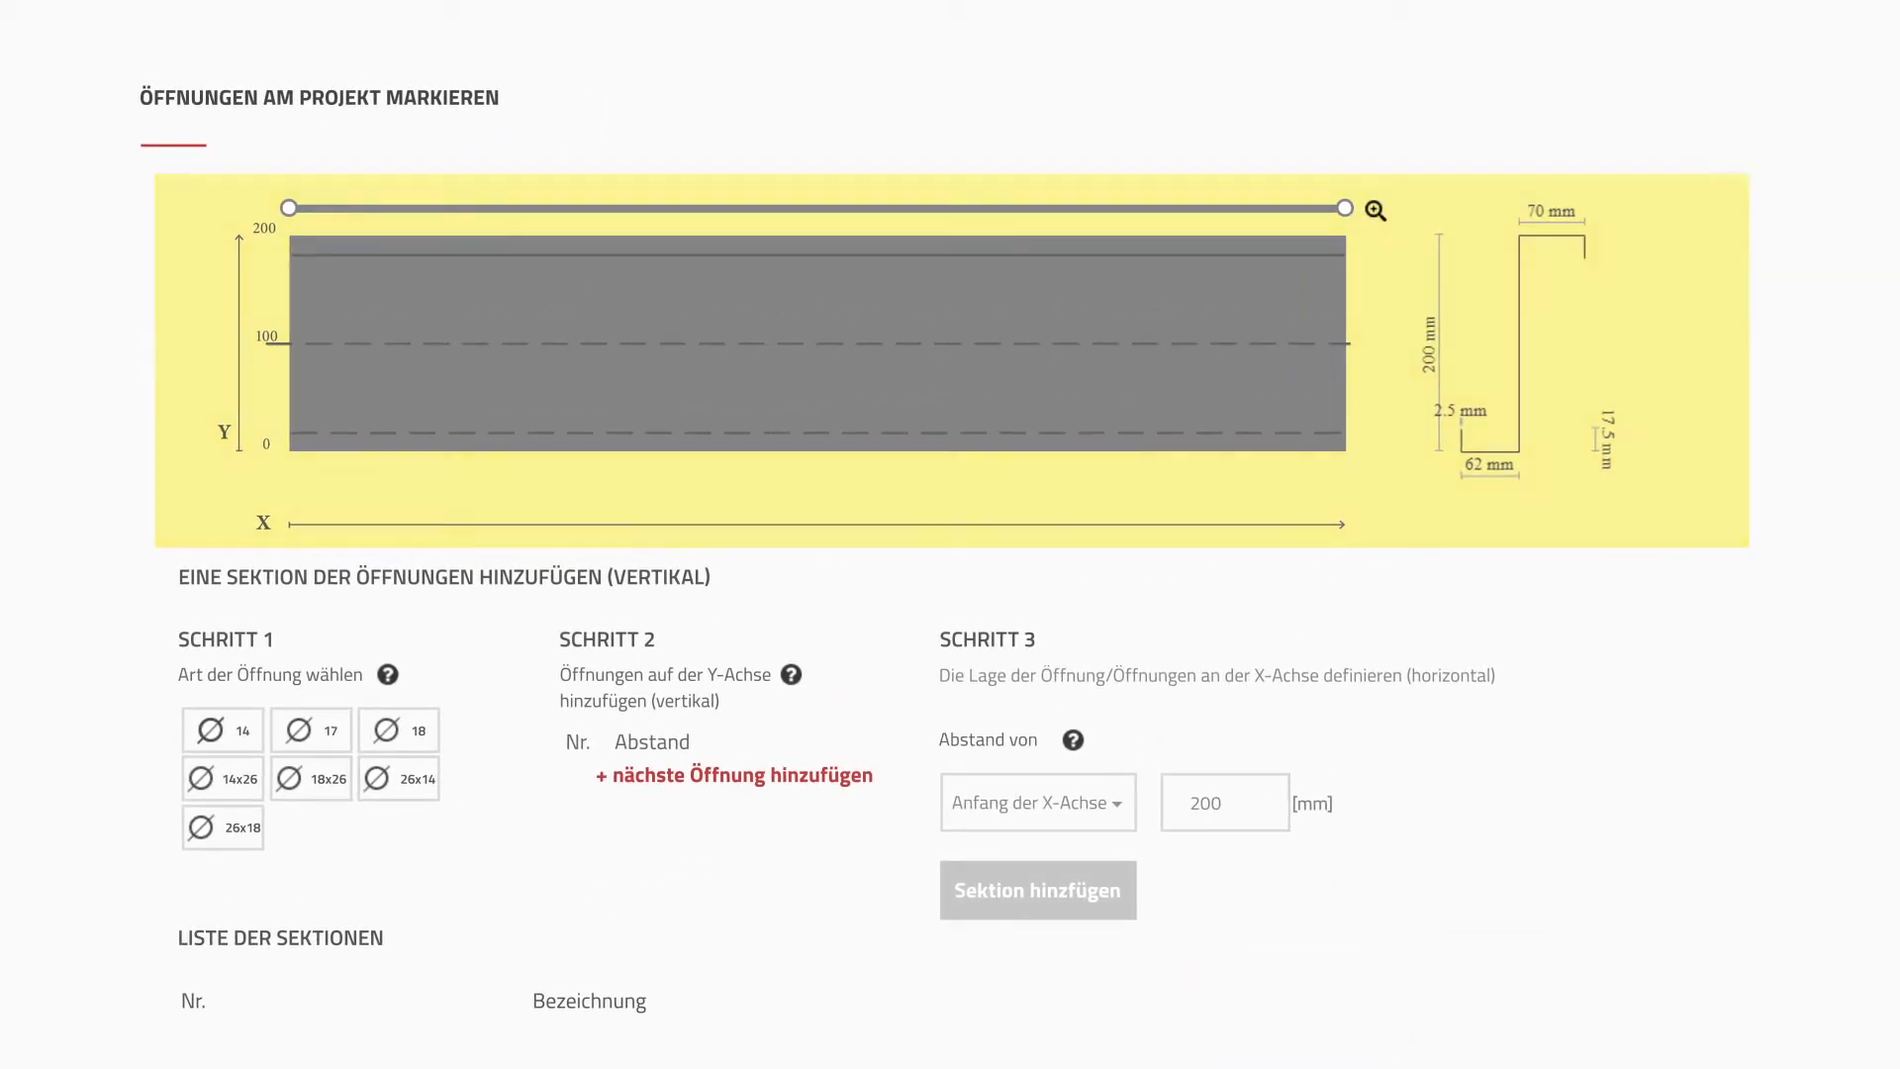
- Select the Ø18 round hole type under Schritt 1 on the Öffnungen page
{"action": "scroll", "scroll_direction": "down", "scroll_amount": 3}
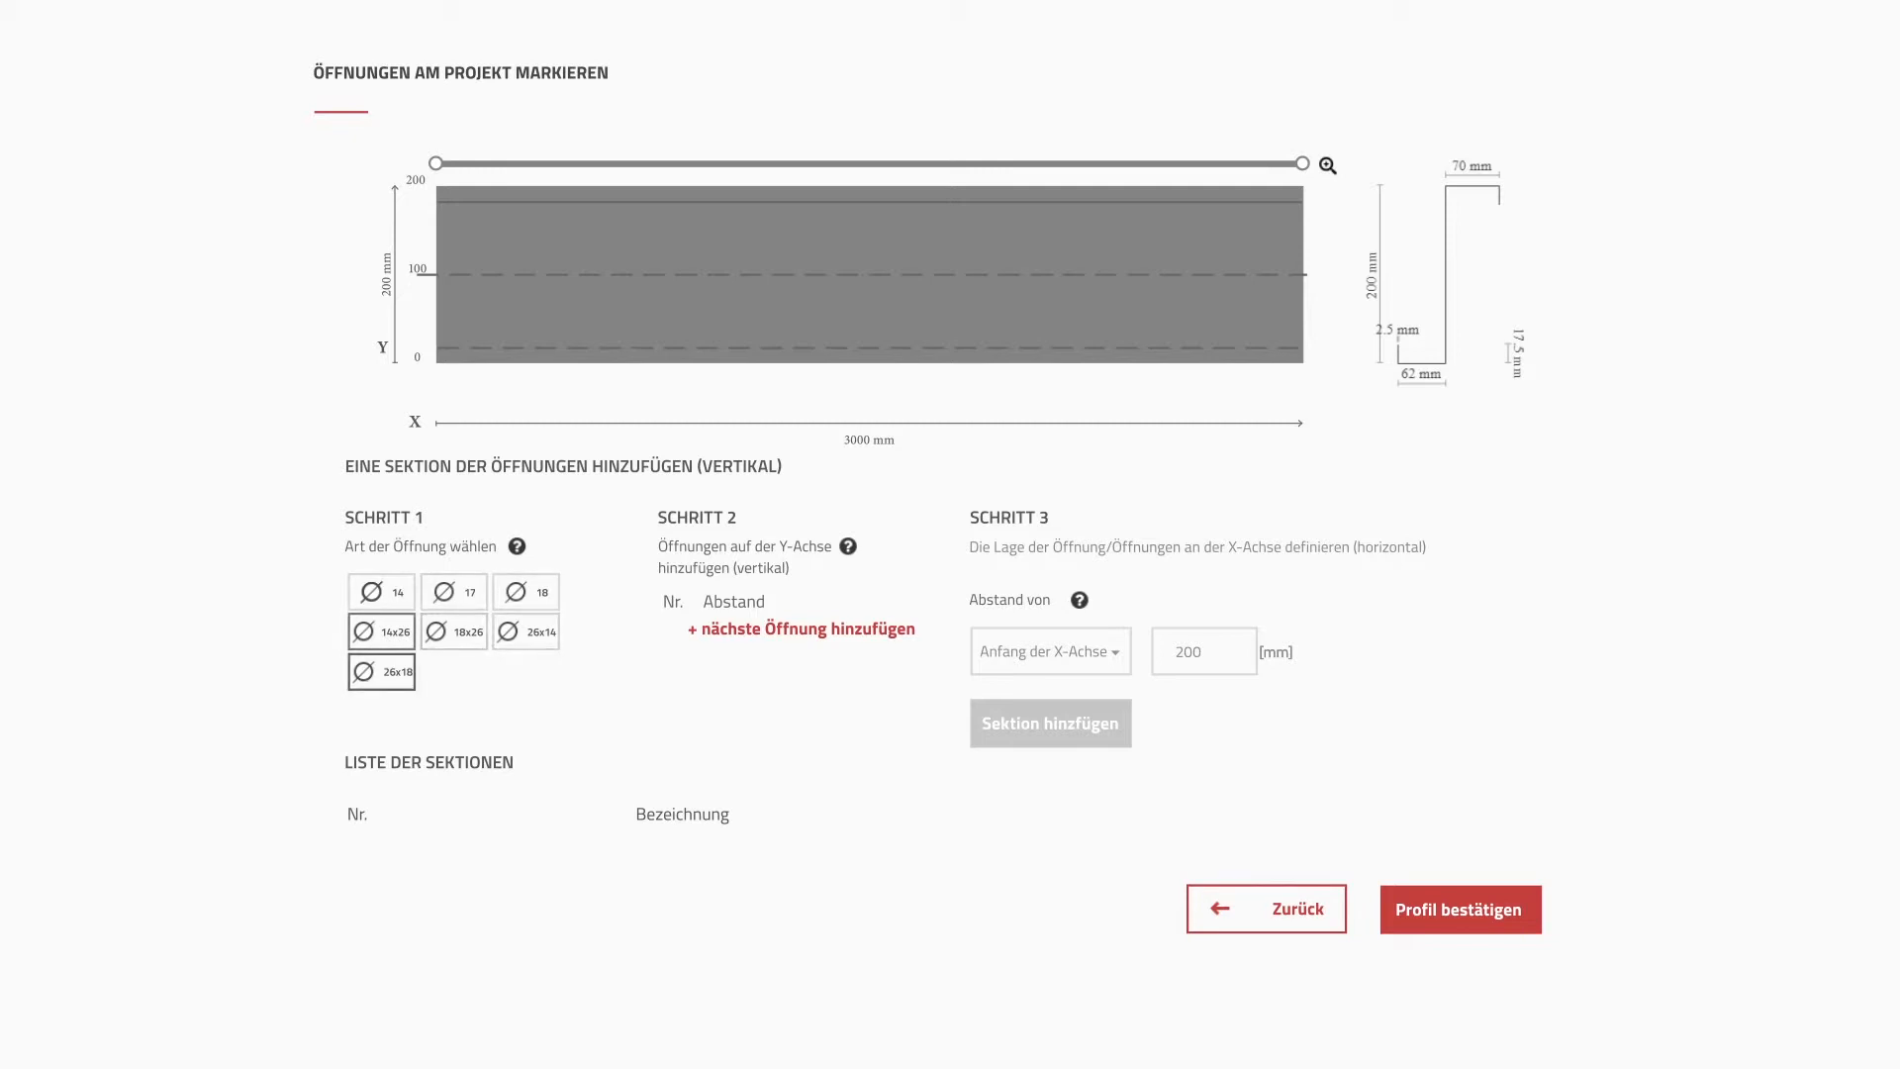
{"action": "left_click", "coordinate": [379, 630]}
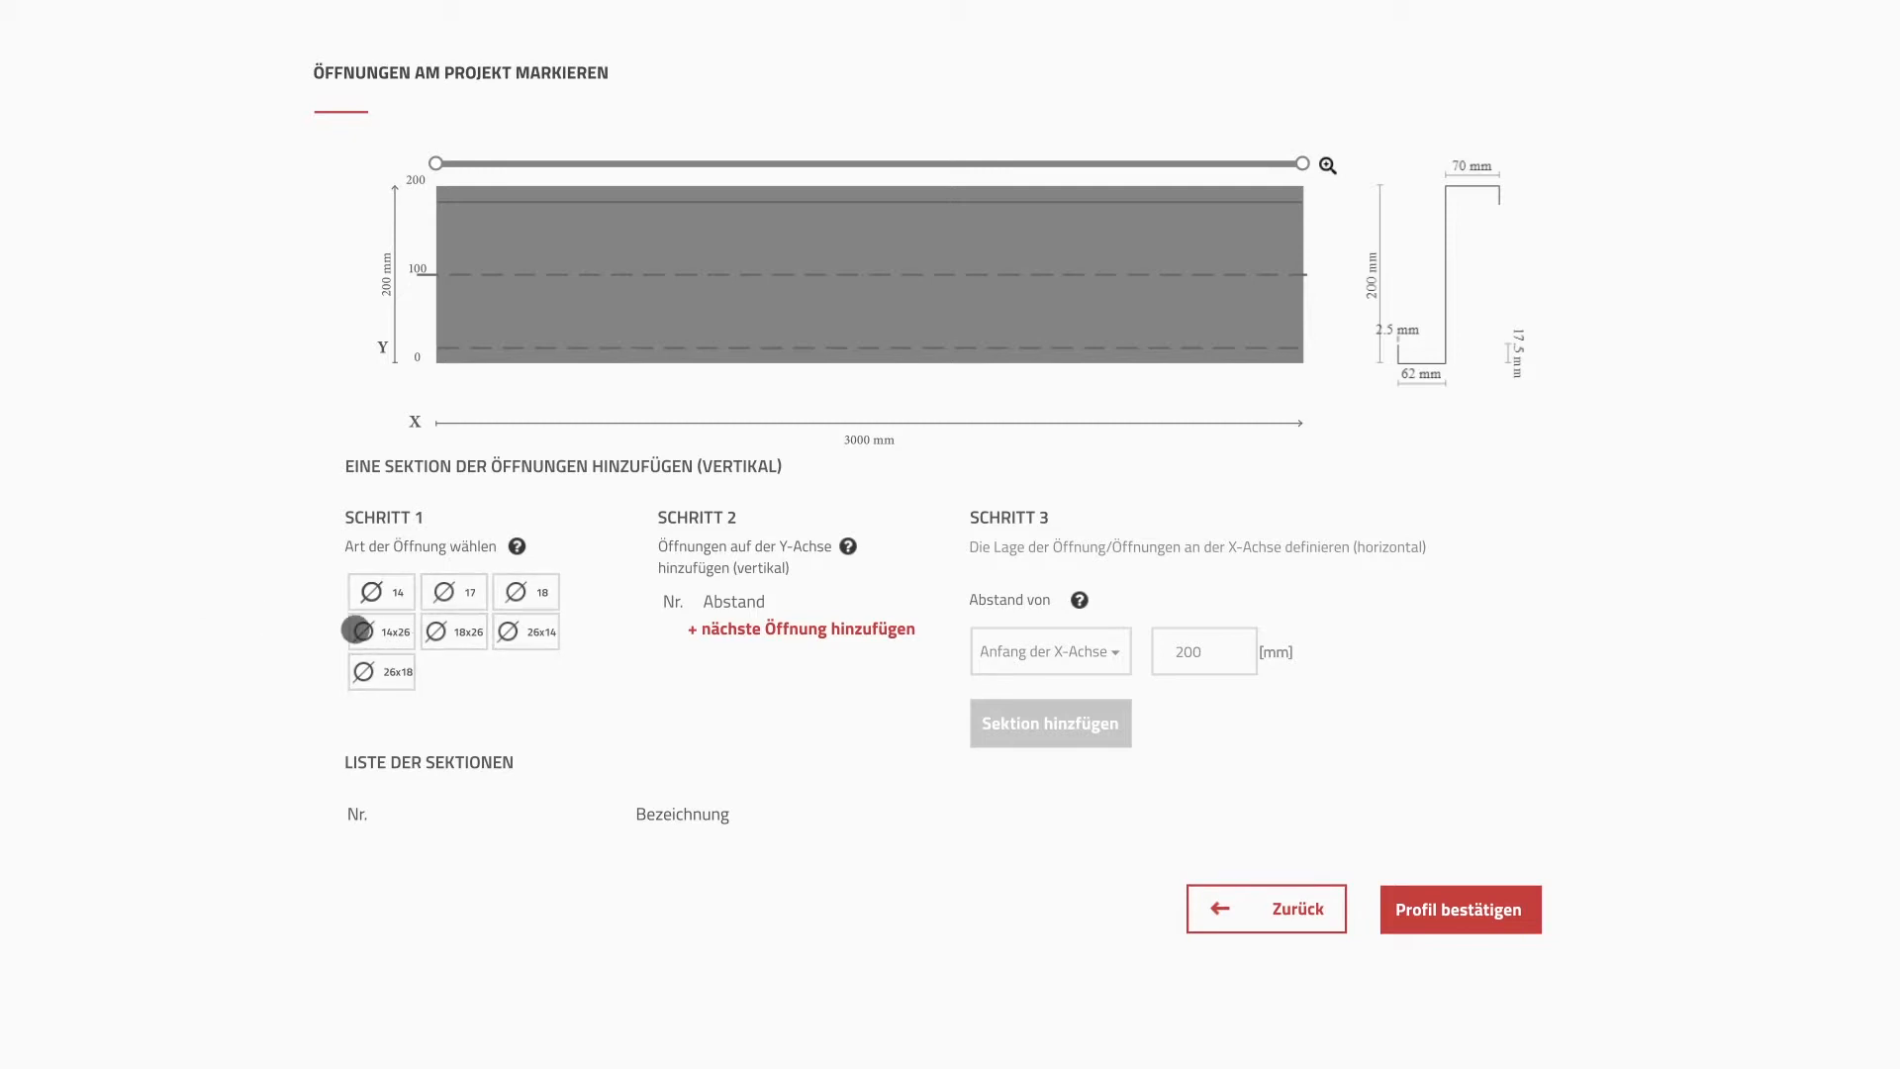
{"action": "left_click", "coordinate": [525, 592]}
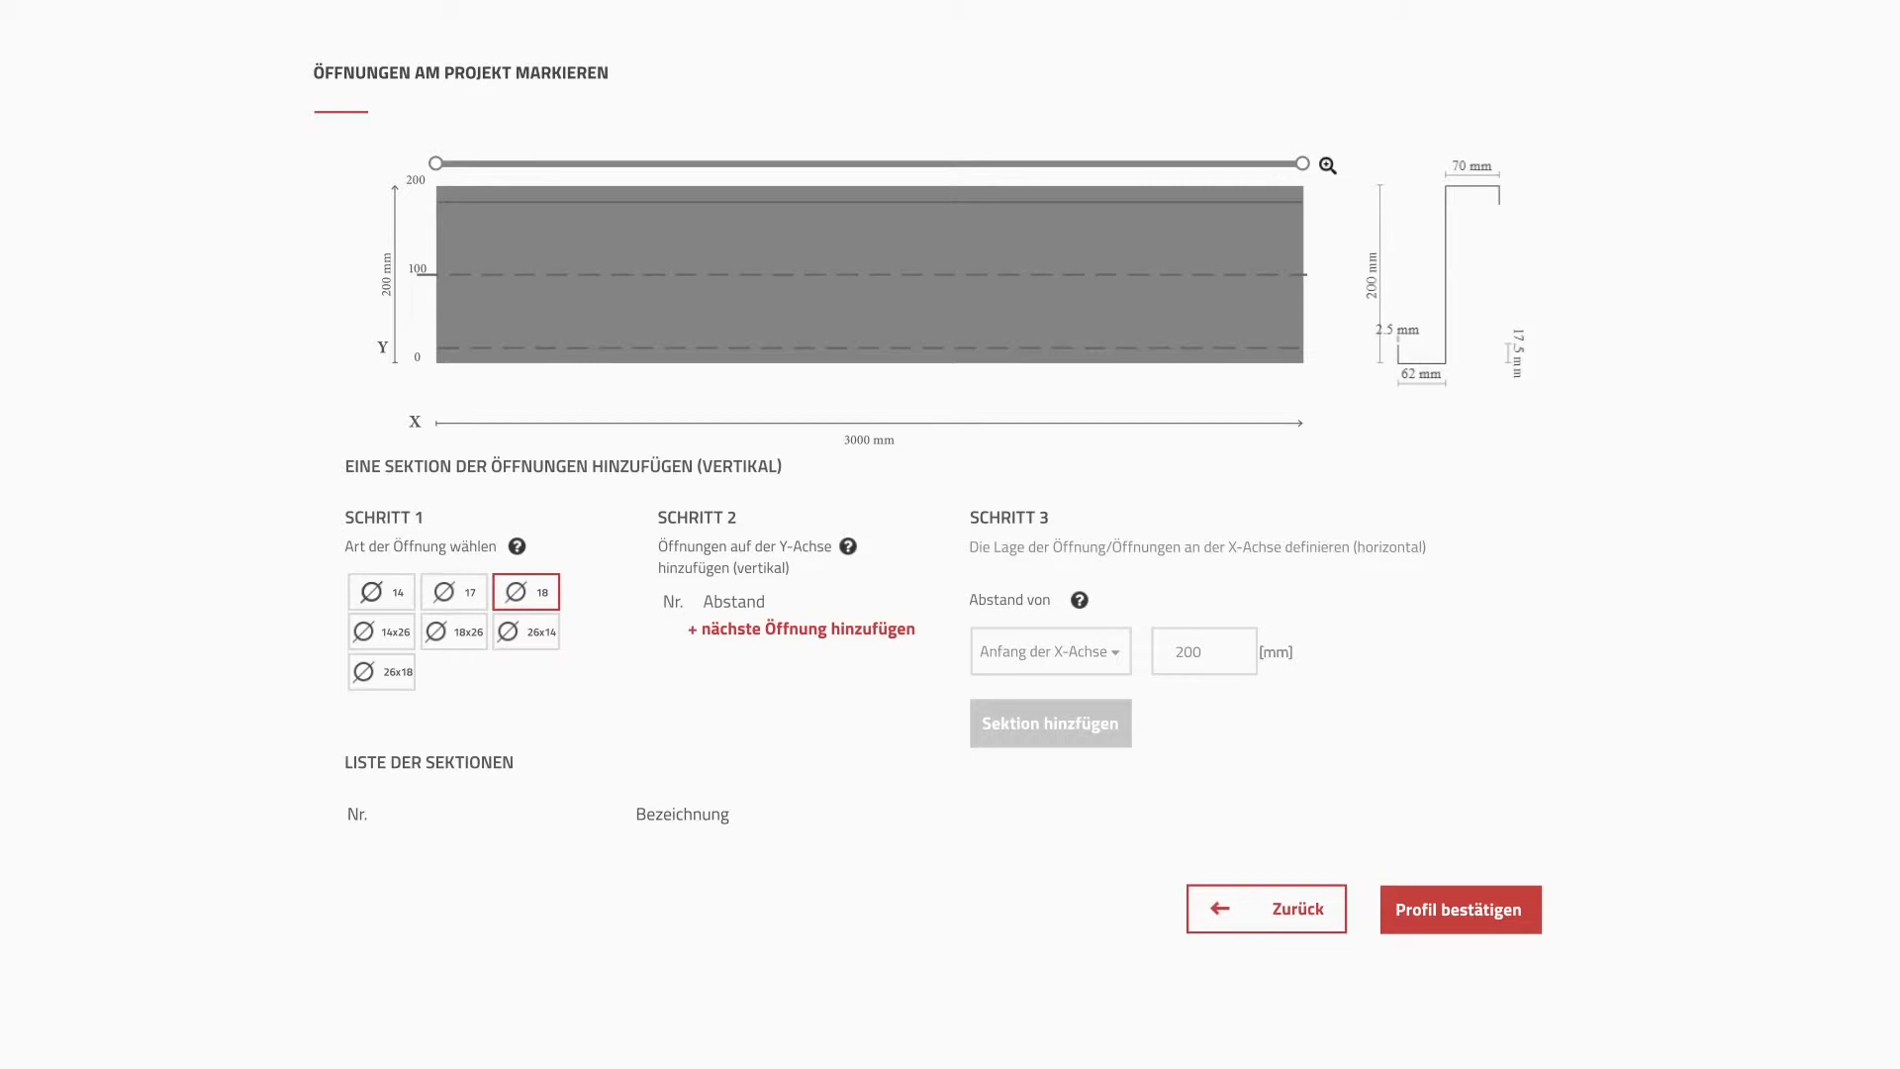
- Add two Ø18 holes with distances 40 and 30 and save them as Sektion1
{"action": "left_click", "coordinate": [800, 628]}
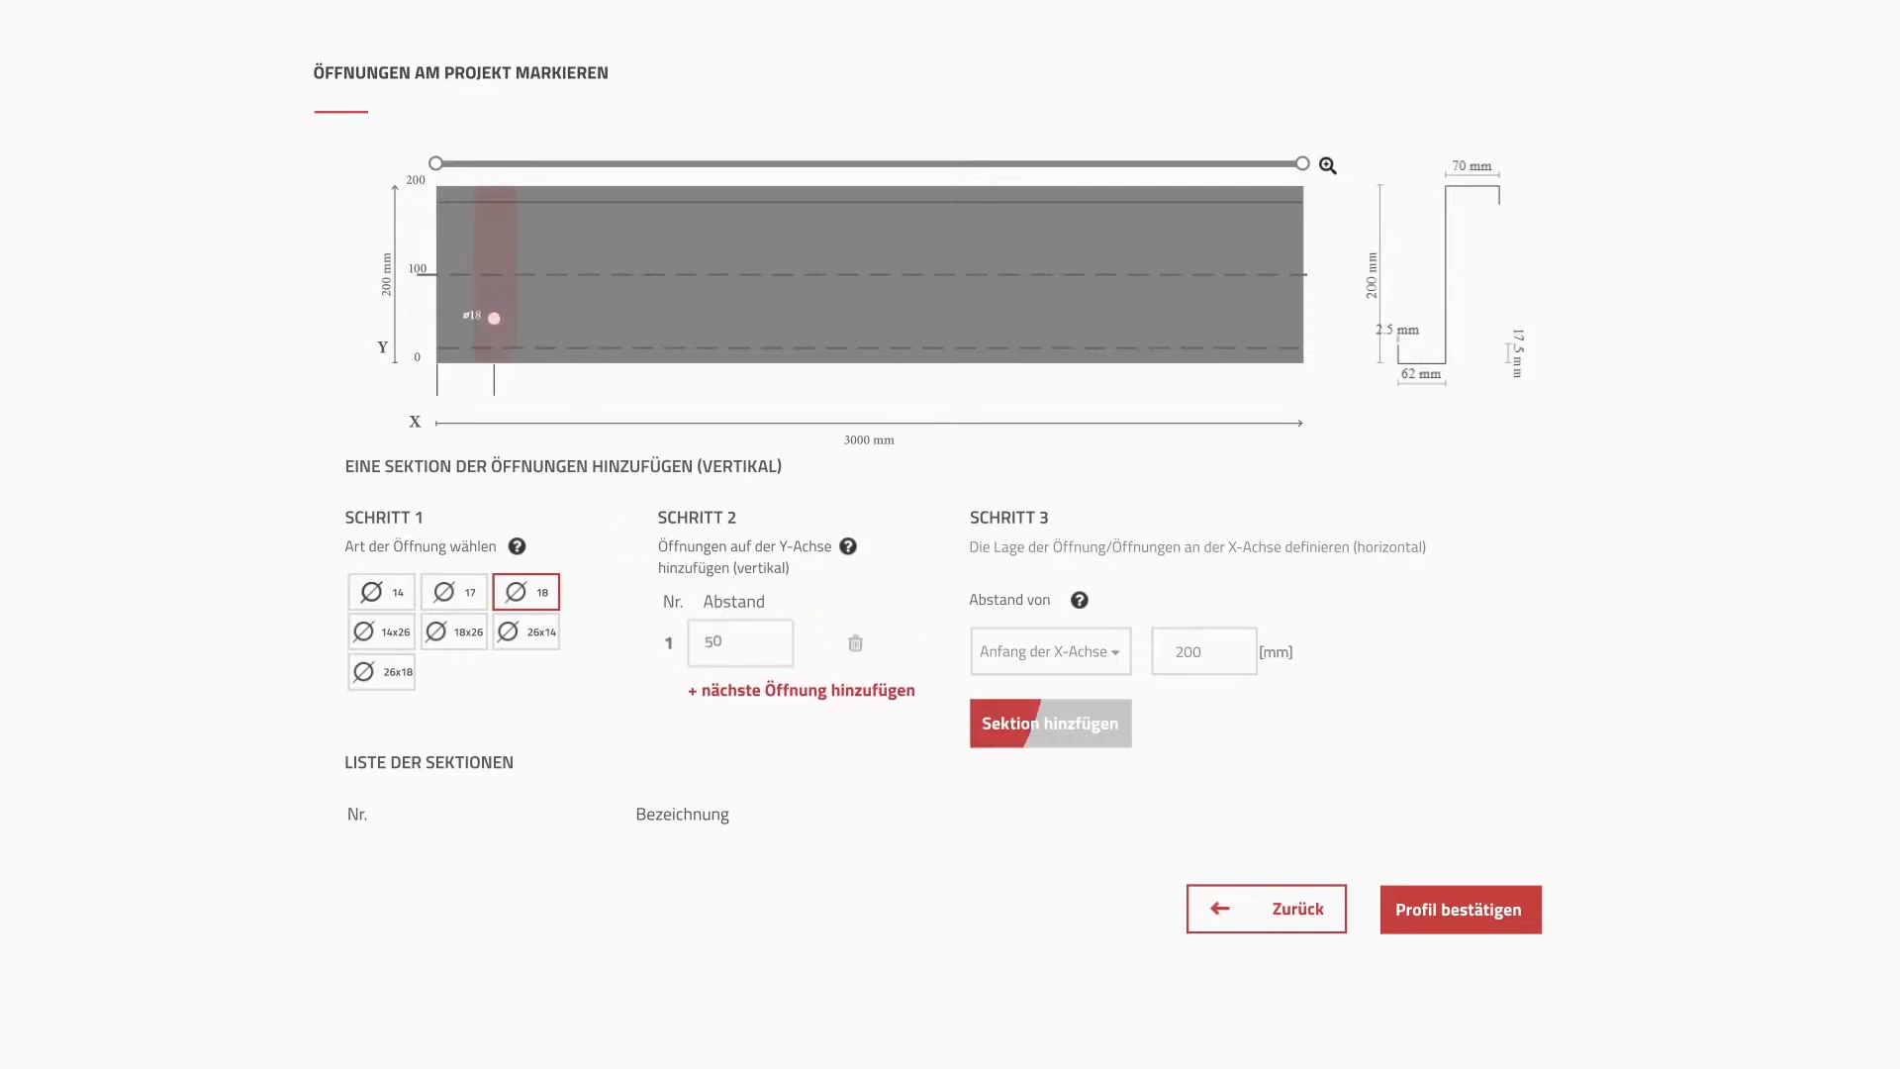
{"action": "left_click", "coordinate": [1049, 723]}
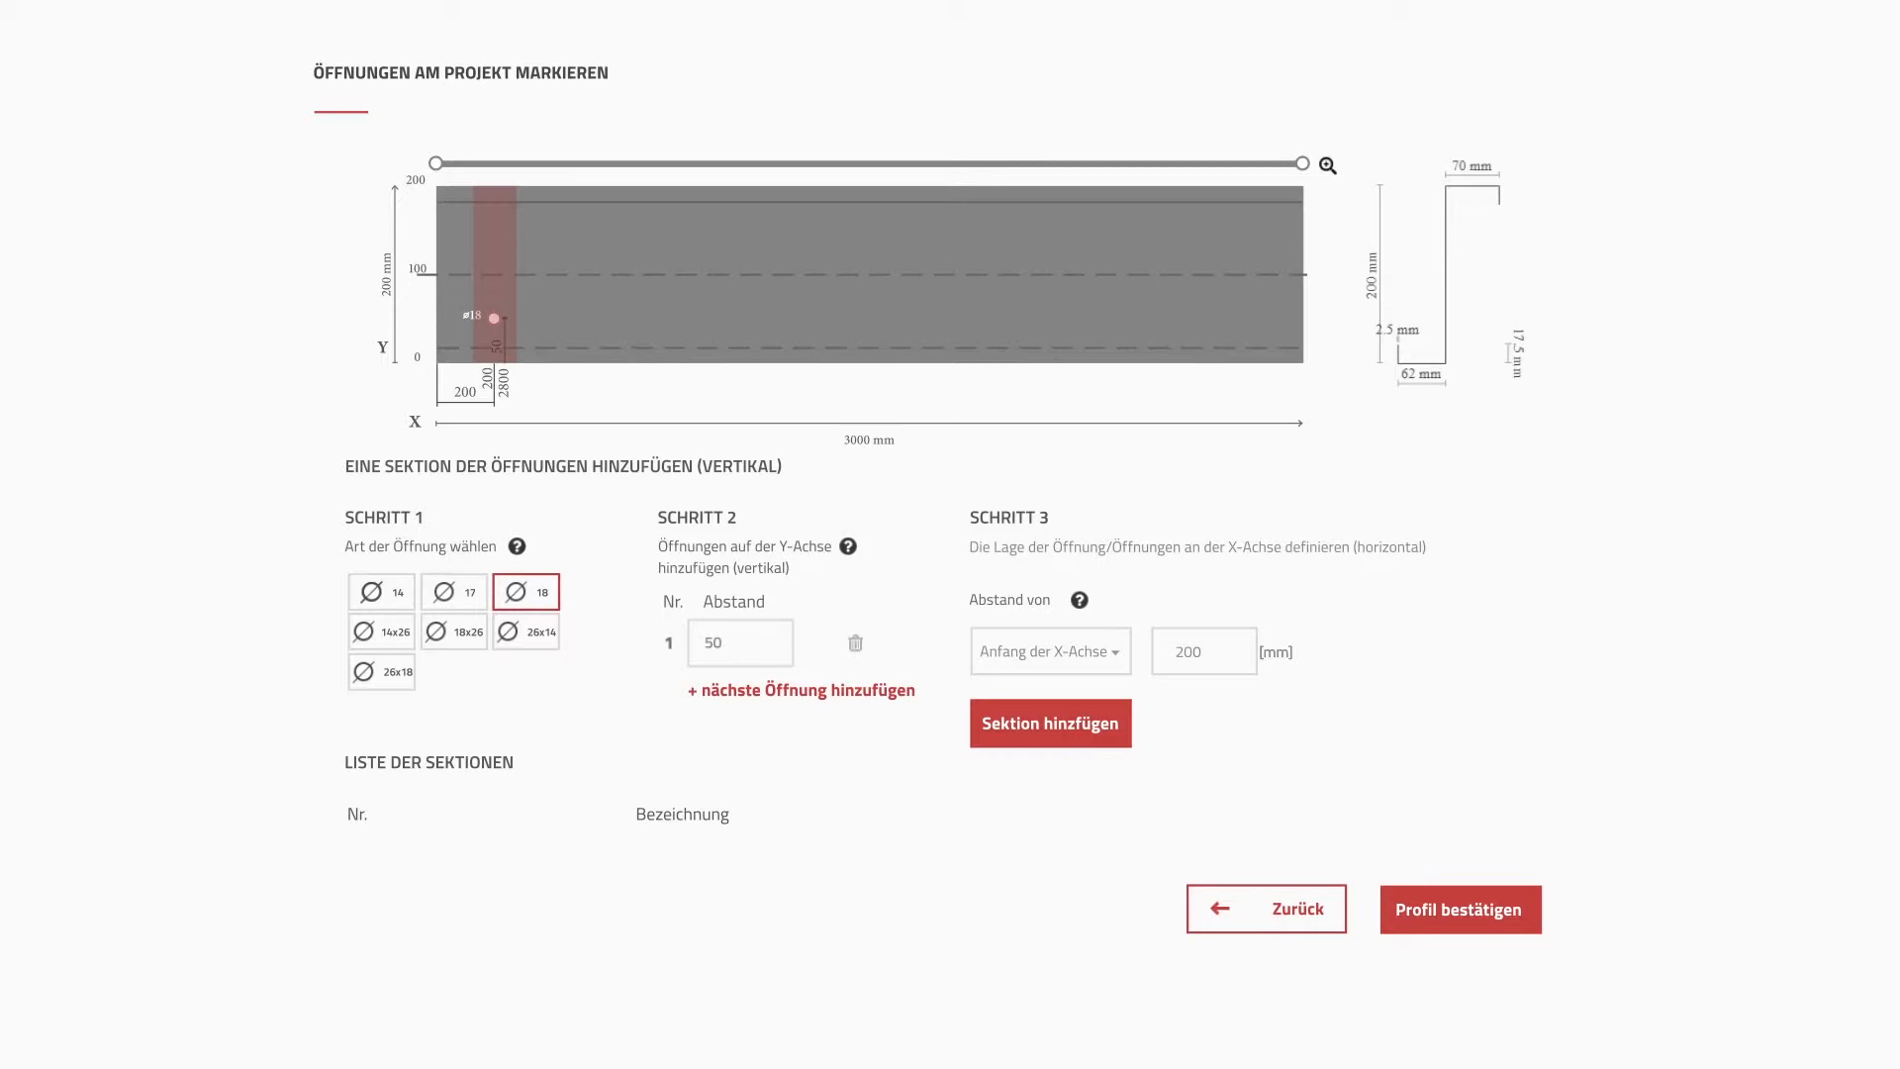
{"action": "type", "text": "40"}
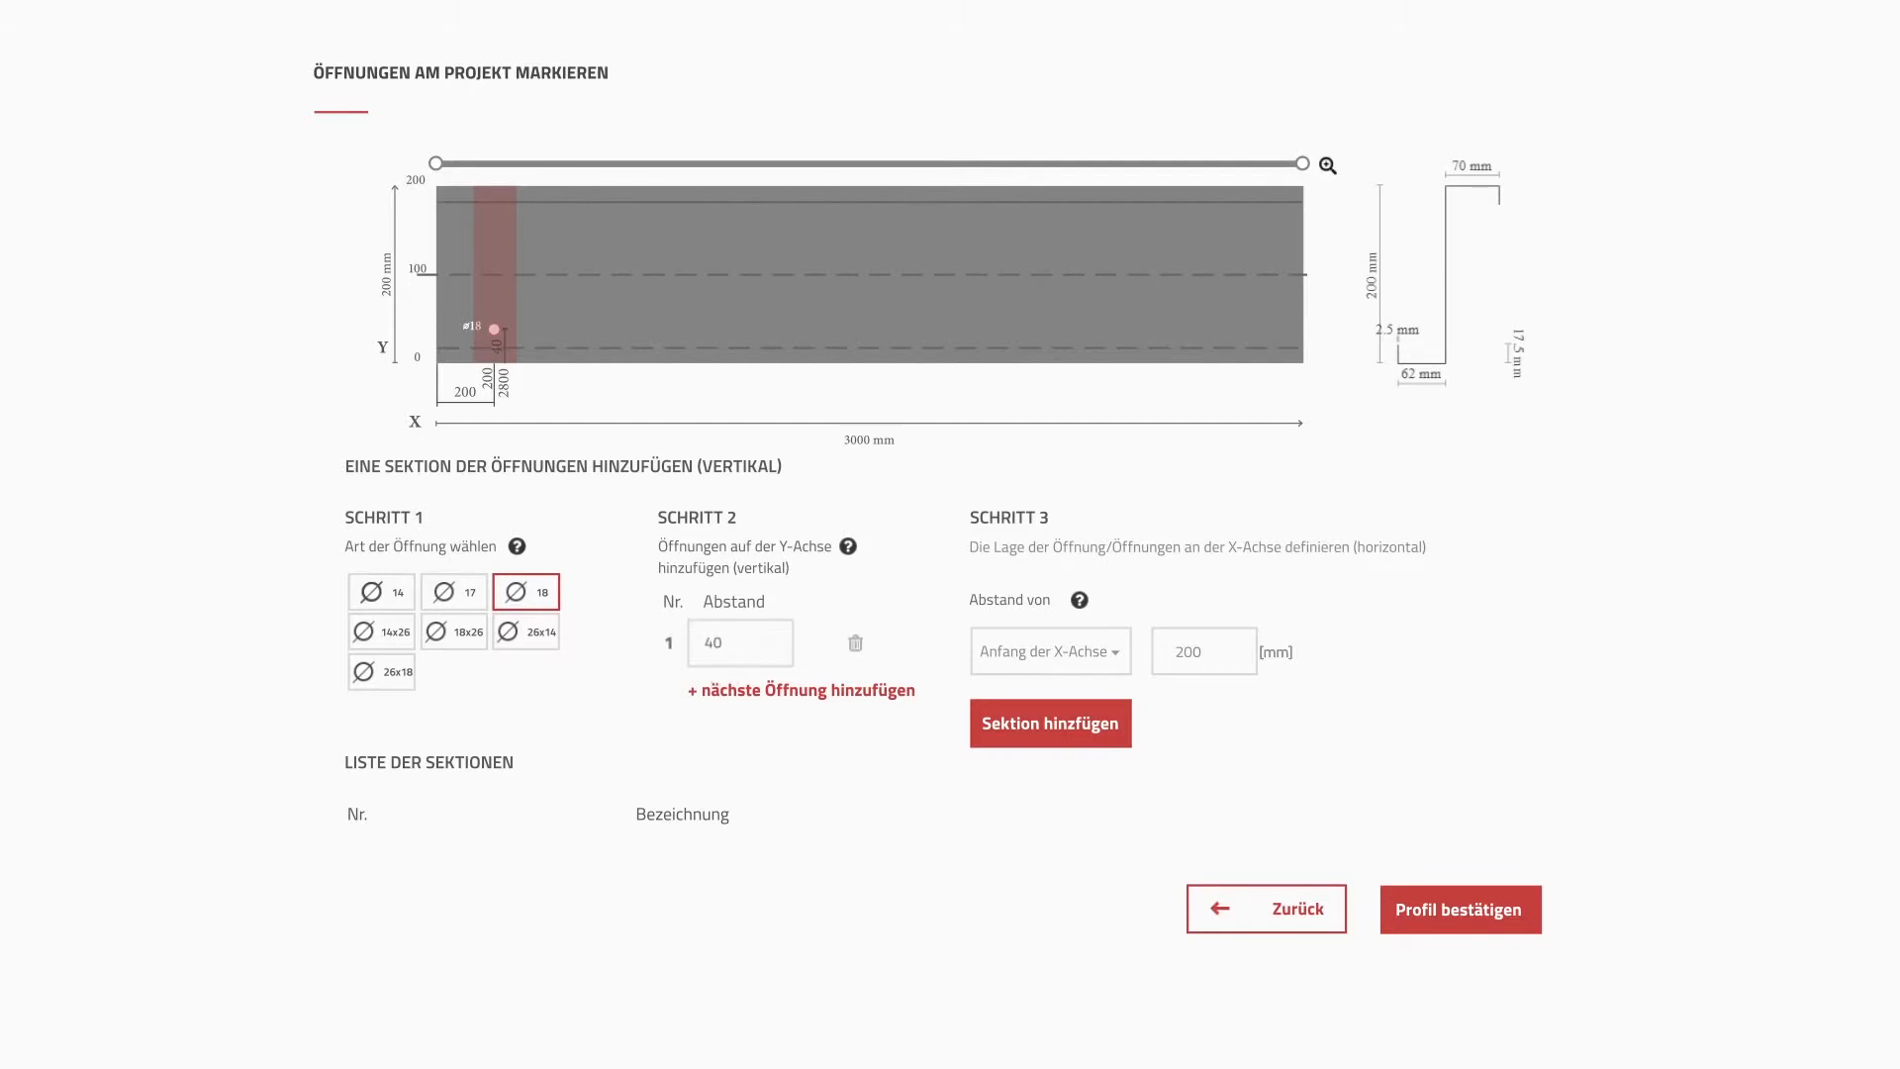
{"action": "left_click", "coordinate": [801, 690]}
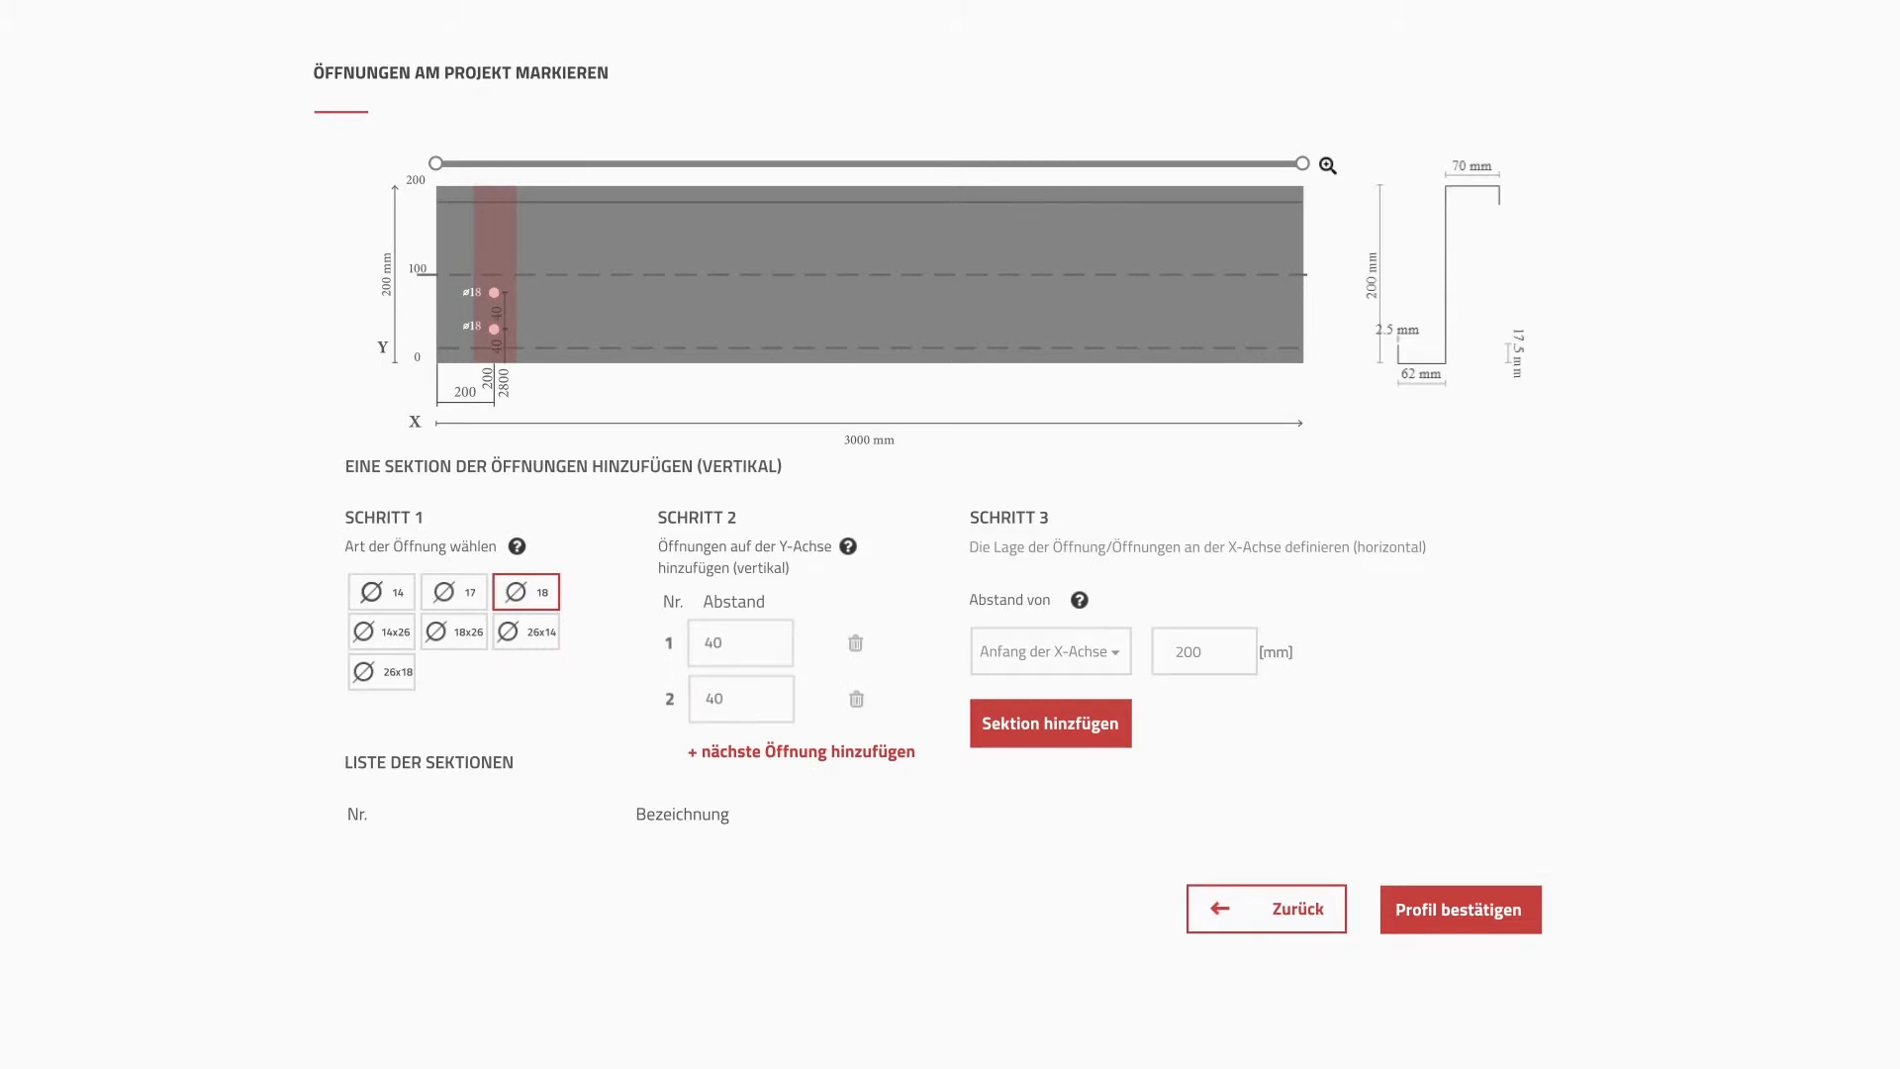
{"action": "type", "text": "30"}
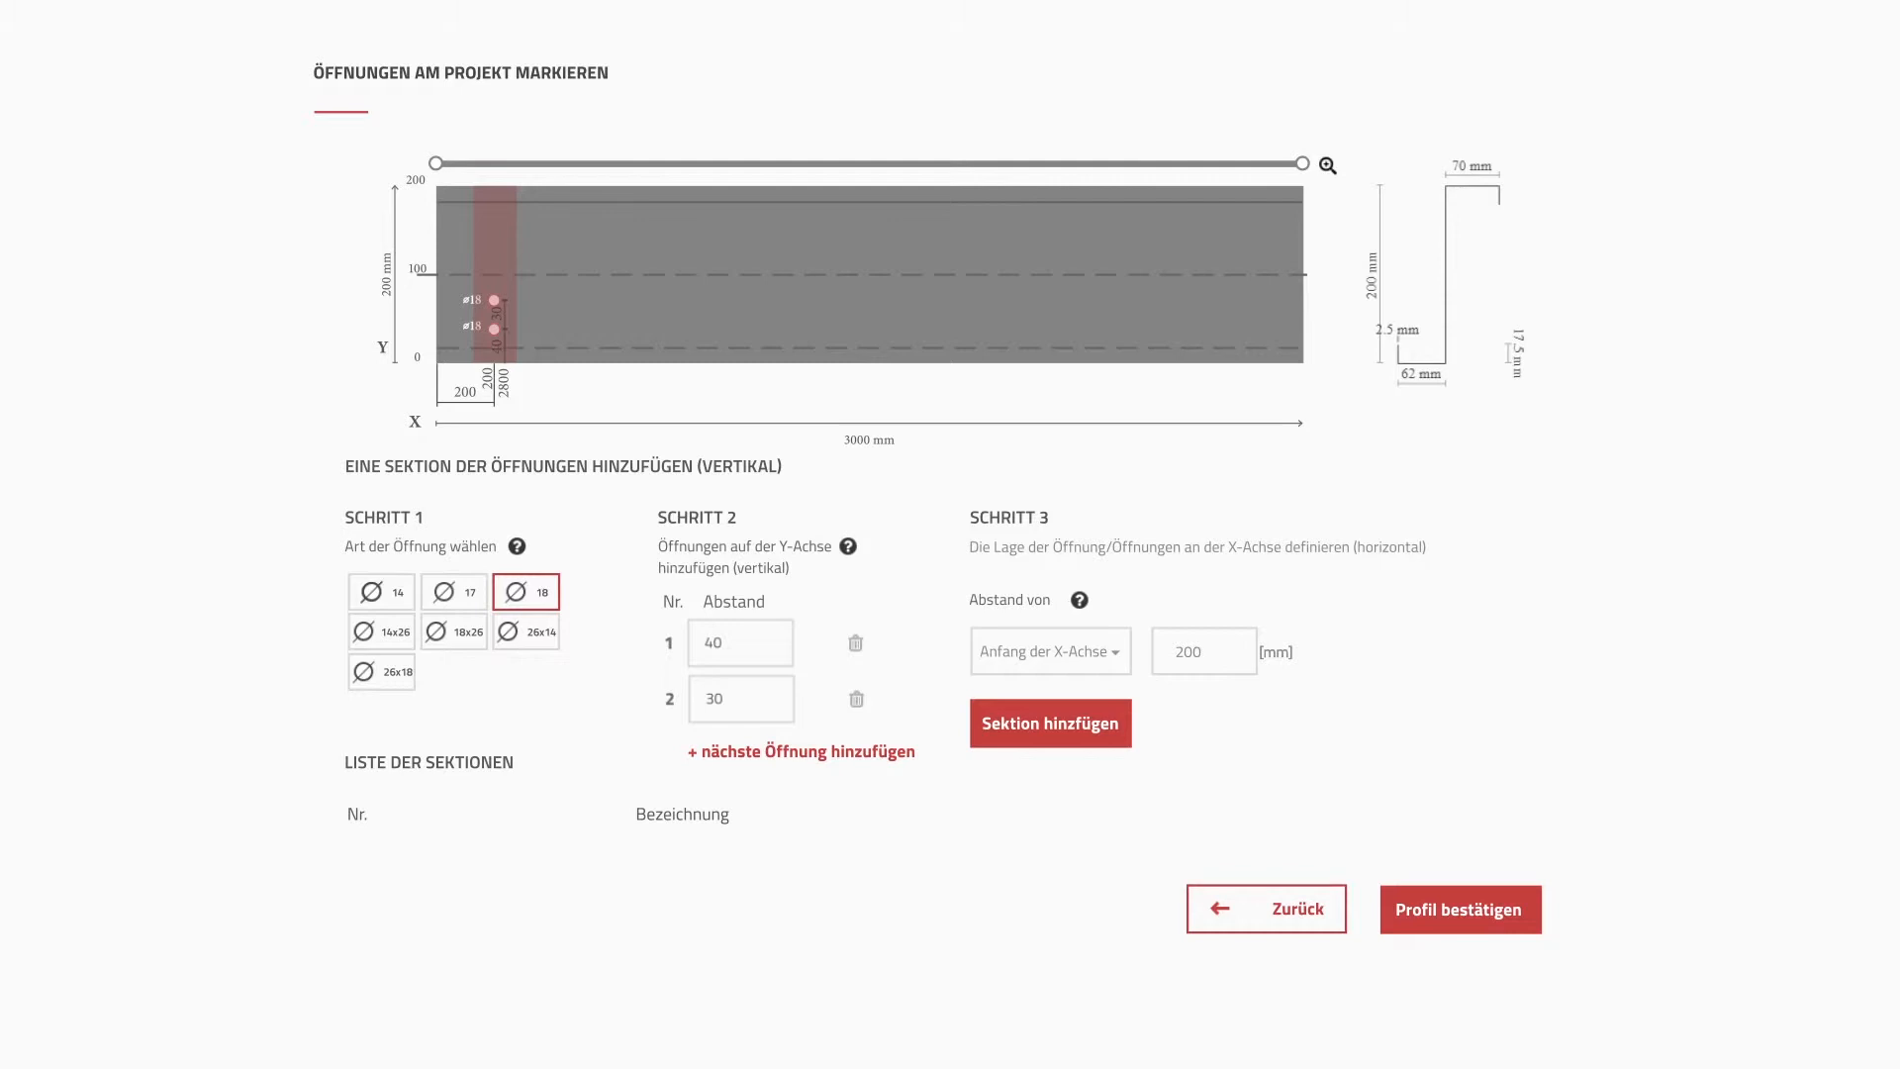
{"action": "left_click", "coordinate": [1048, 723]}
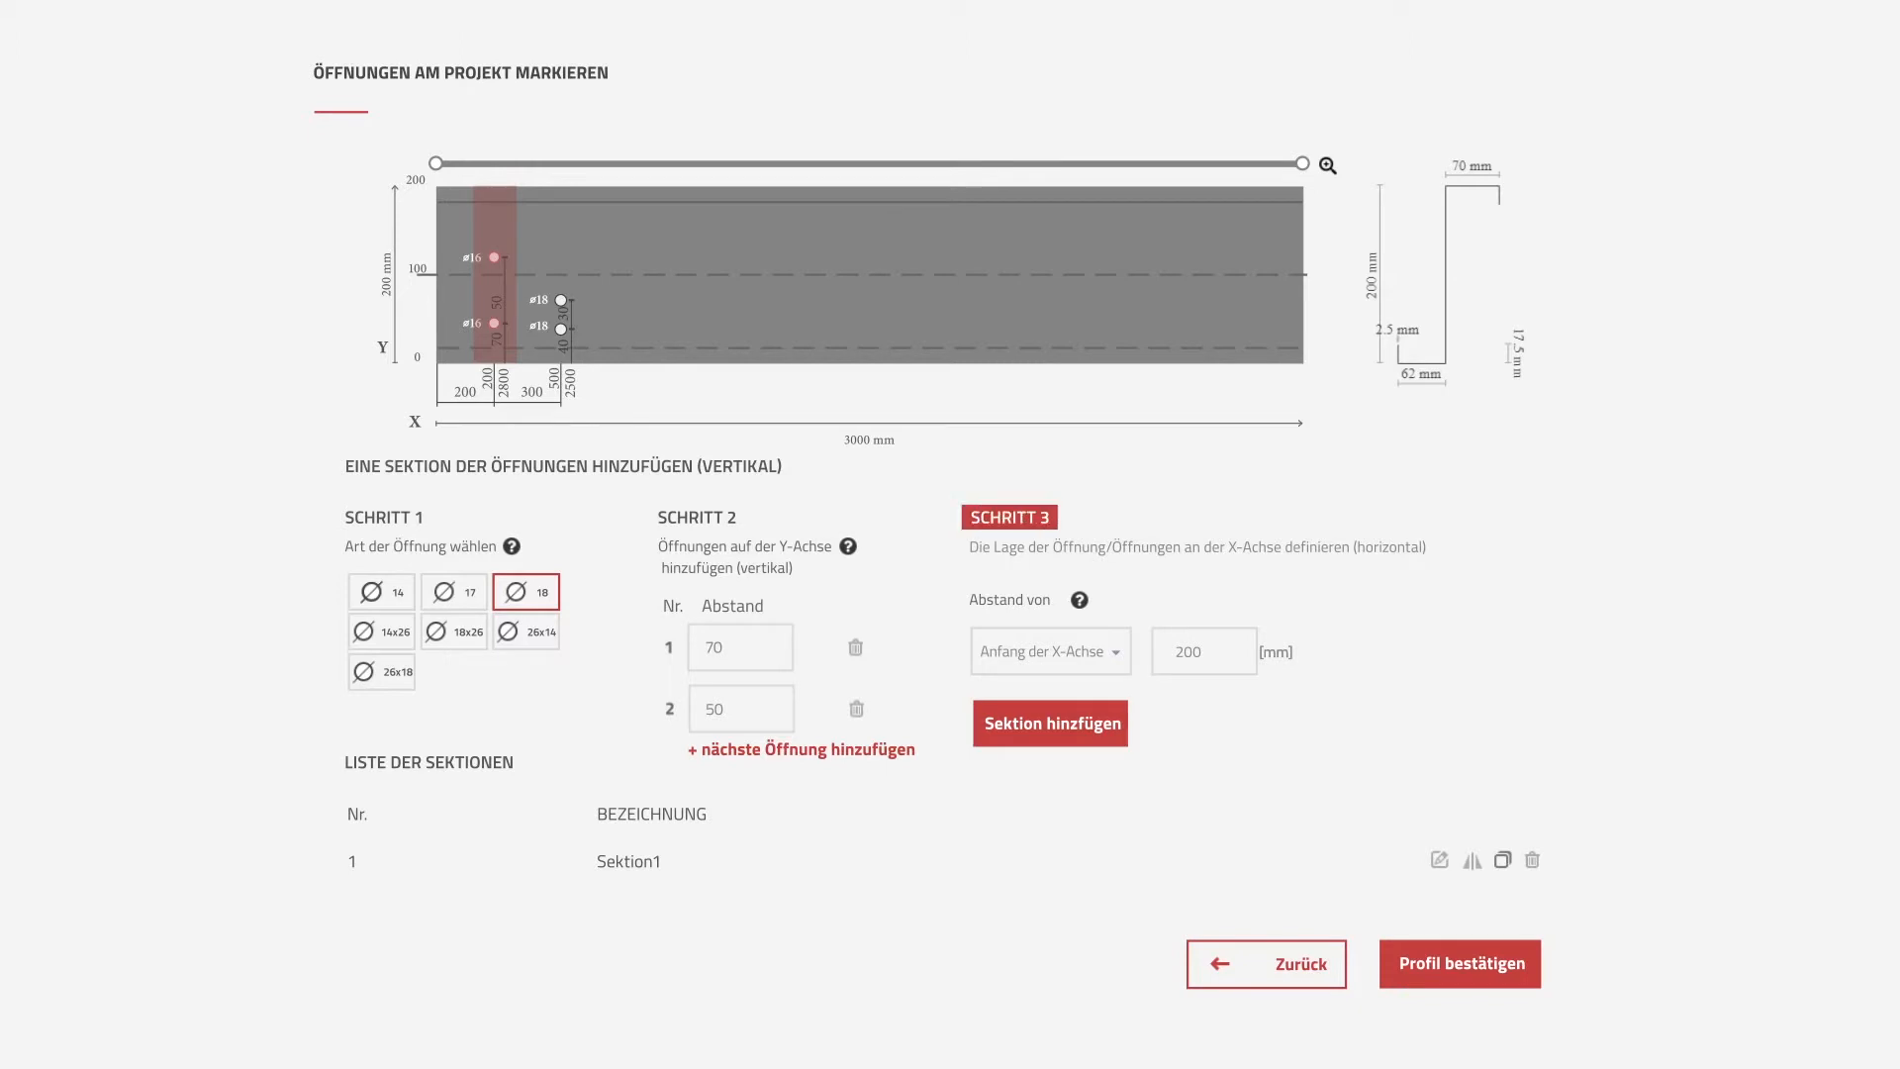
- Add Sektion2 and Sektion3 as two-hole sections spaced 700 mm apart along the profile
{"action": "left_click", "coordinate": [1048, 652]}
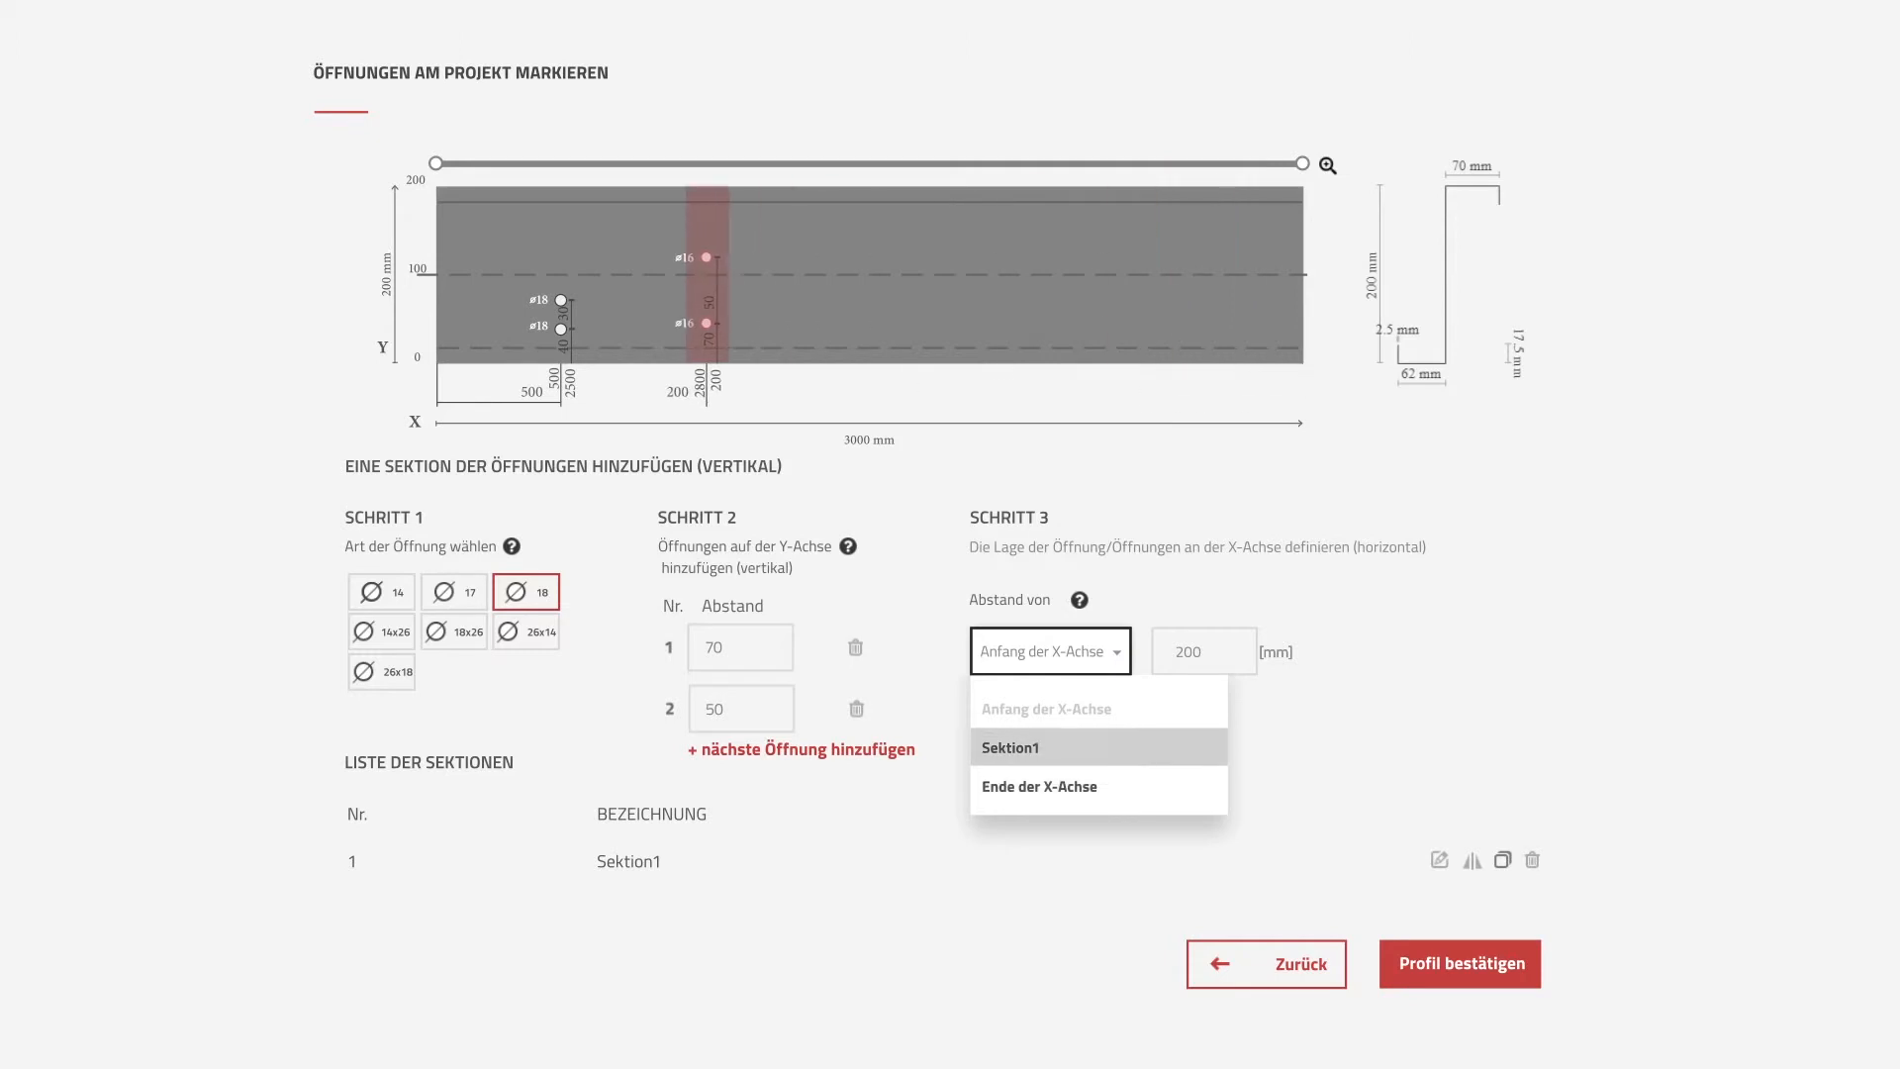
{"action": "left_click", "coordinate": [1048, 746]}
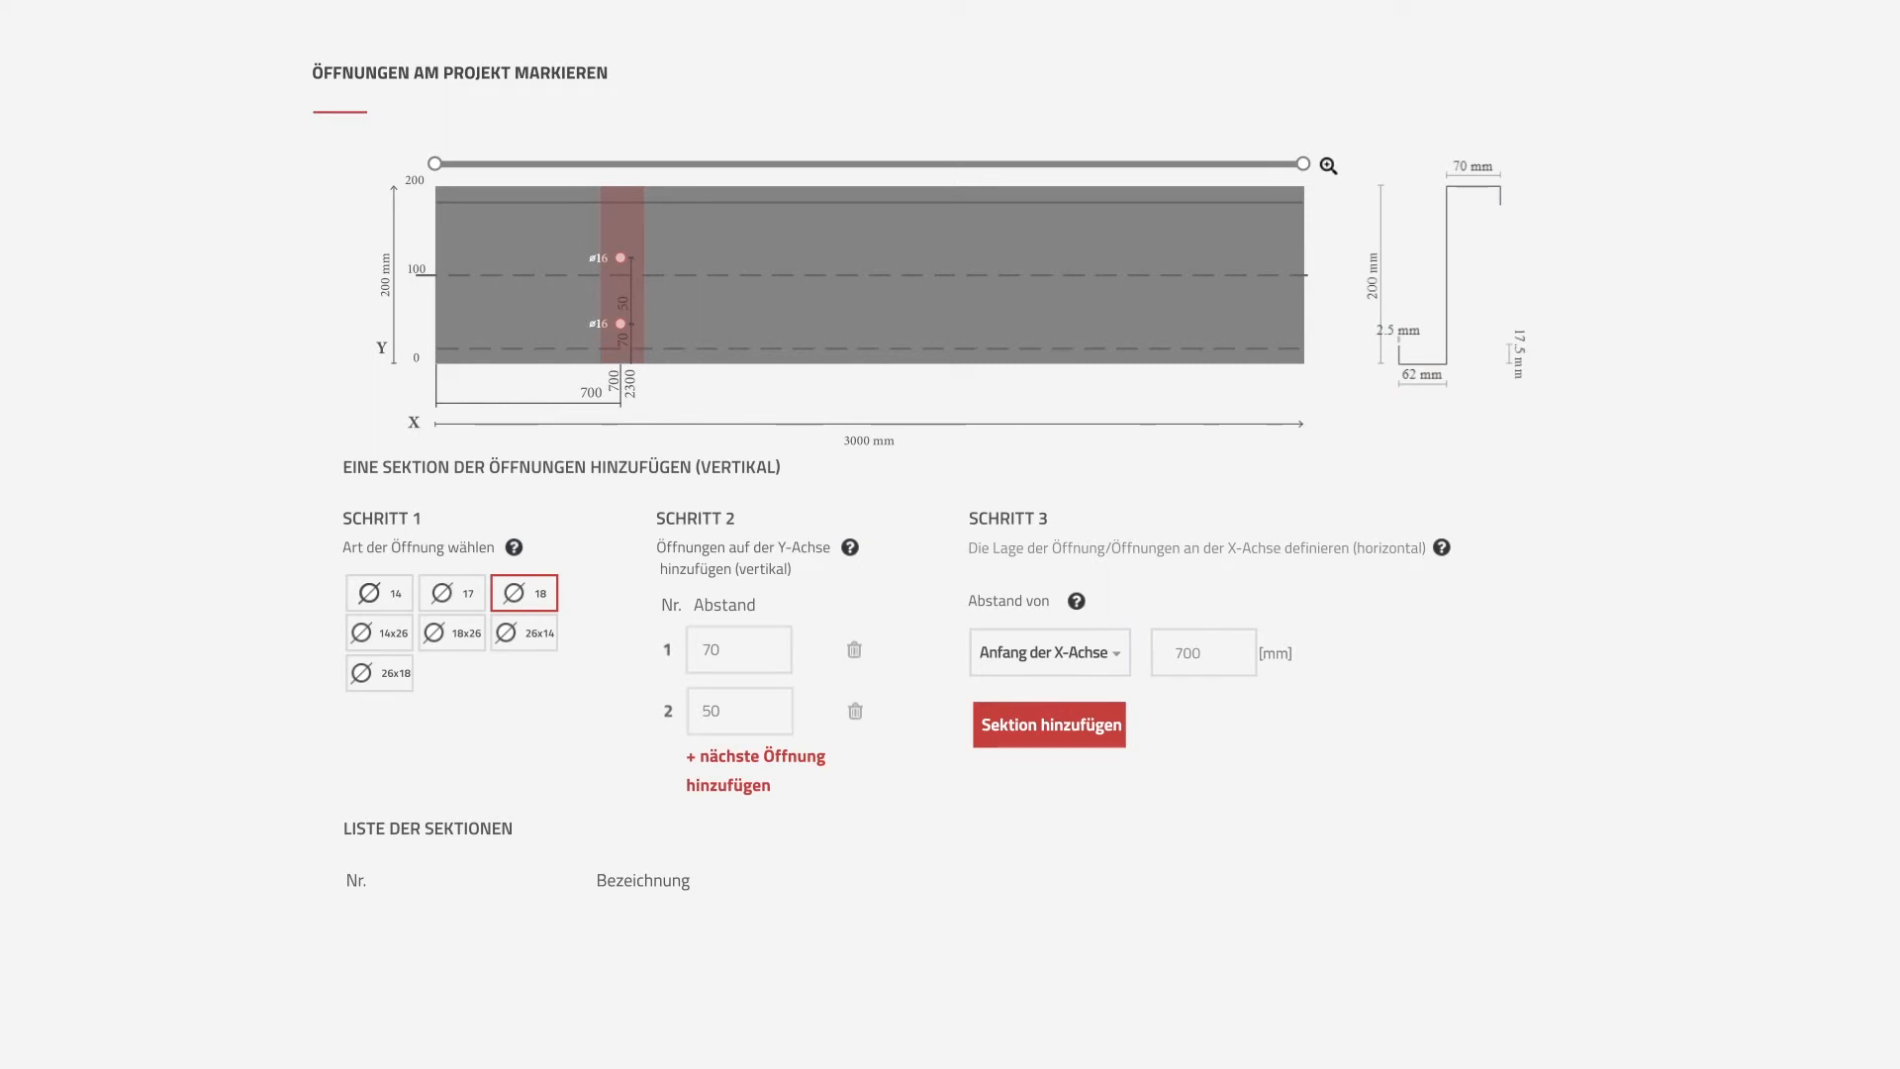
{"action": "key", "text": "Enter"}
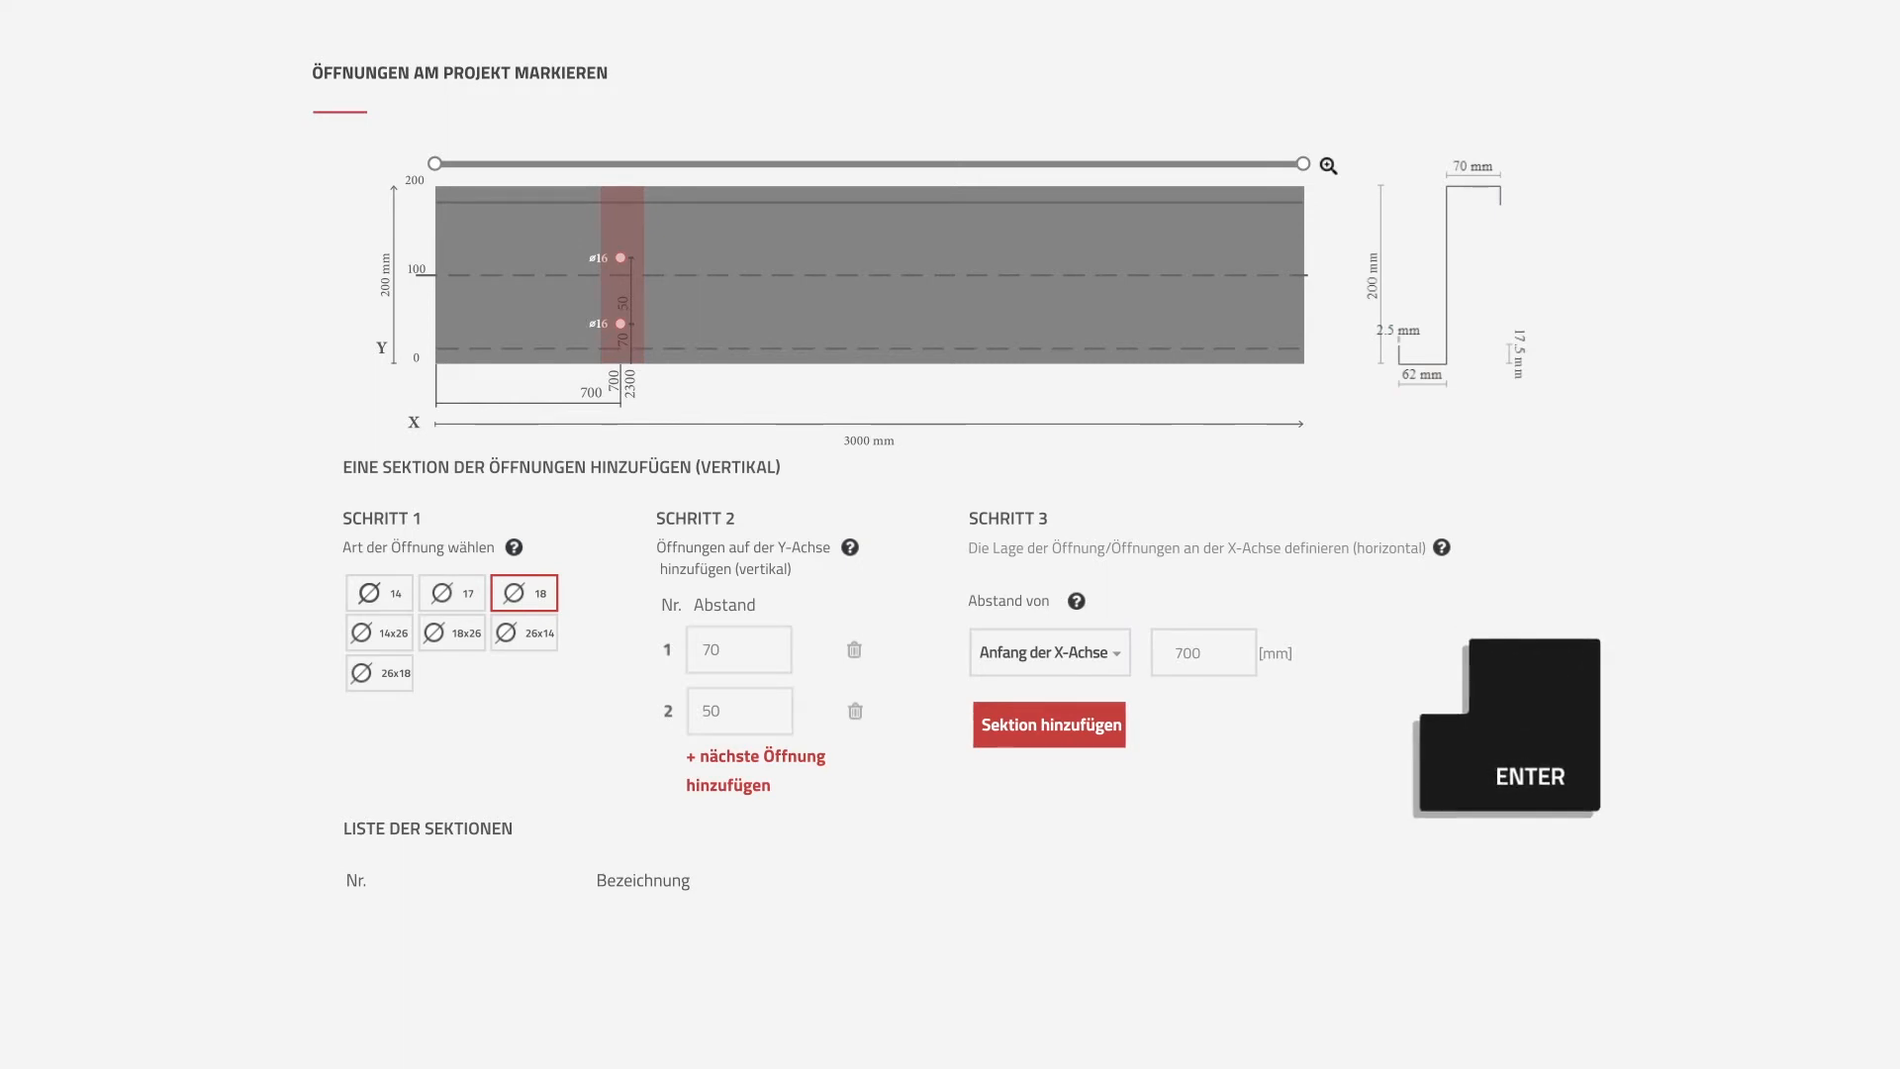
{"action": "left_click", "coordinate": [1203, 652]}
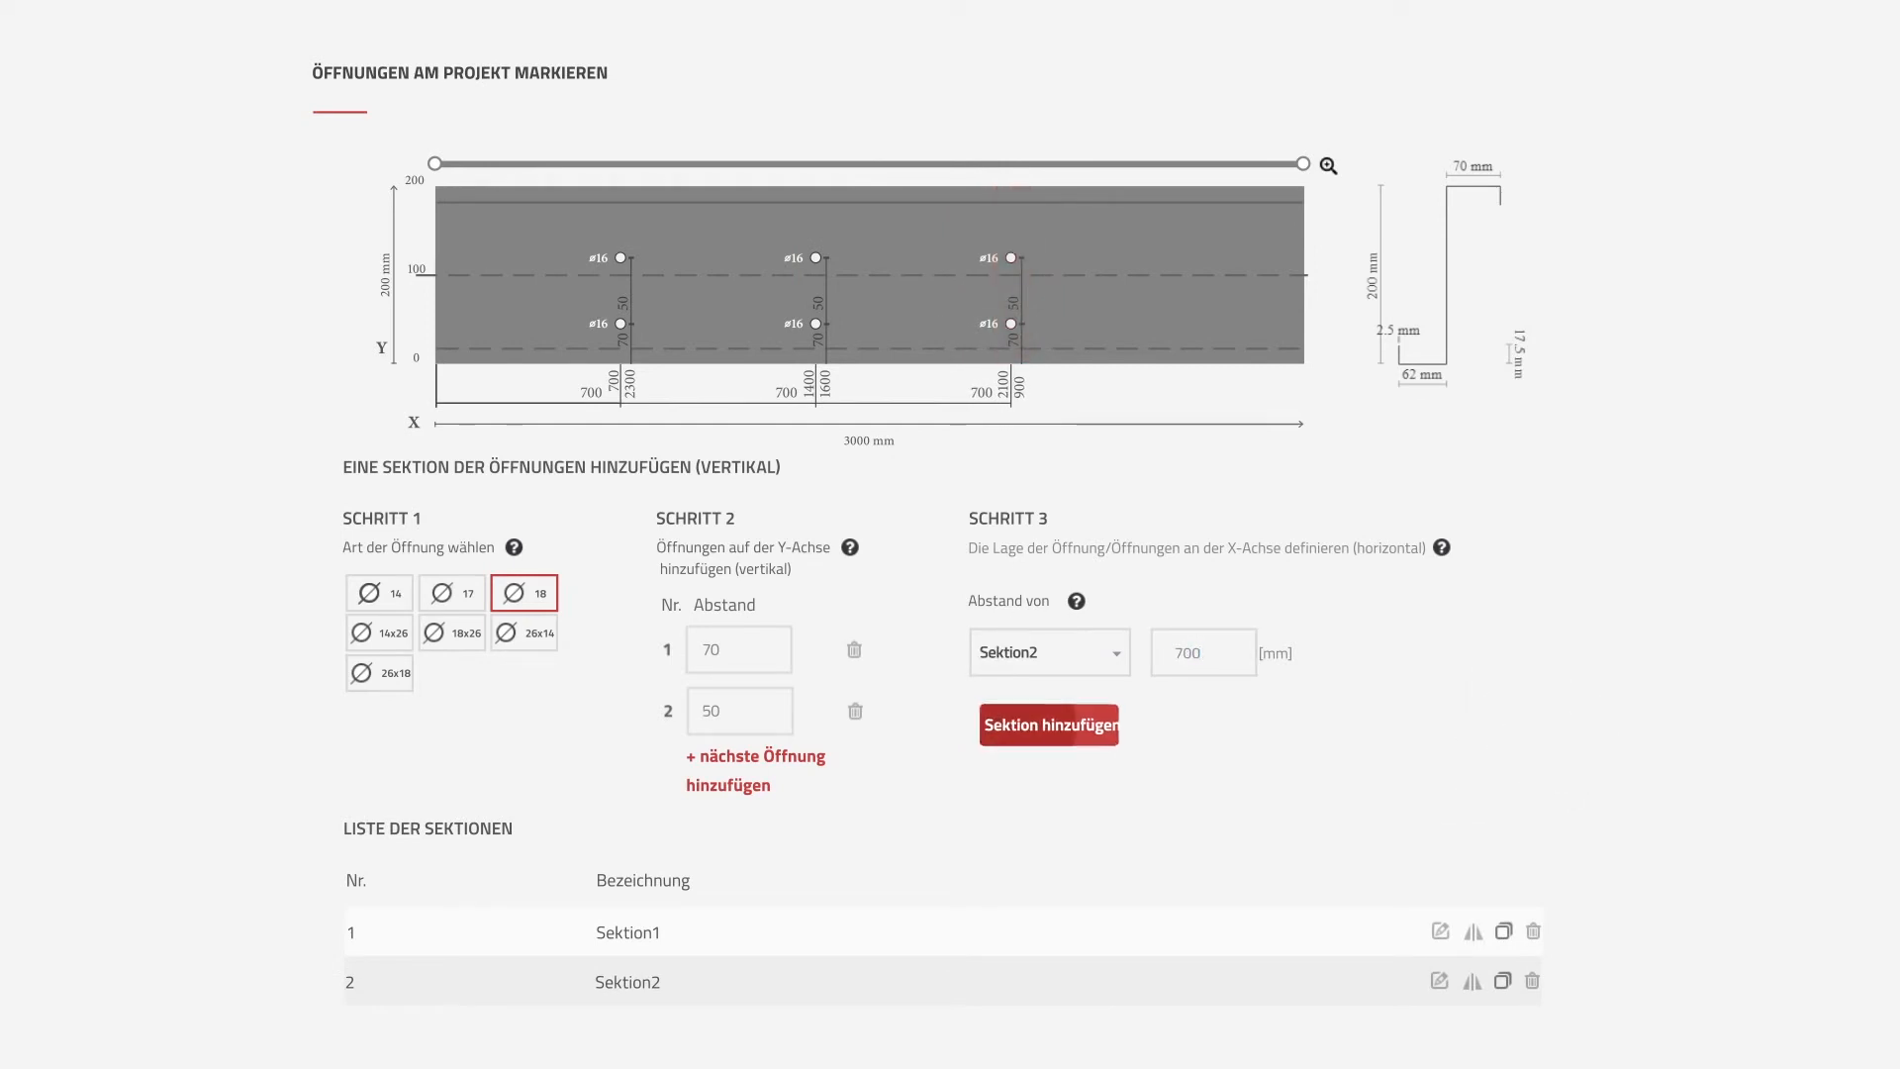
{"action": "left_click", "coordinate": [1048, 724]}
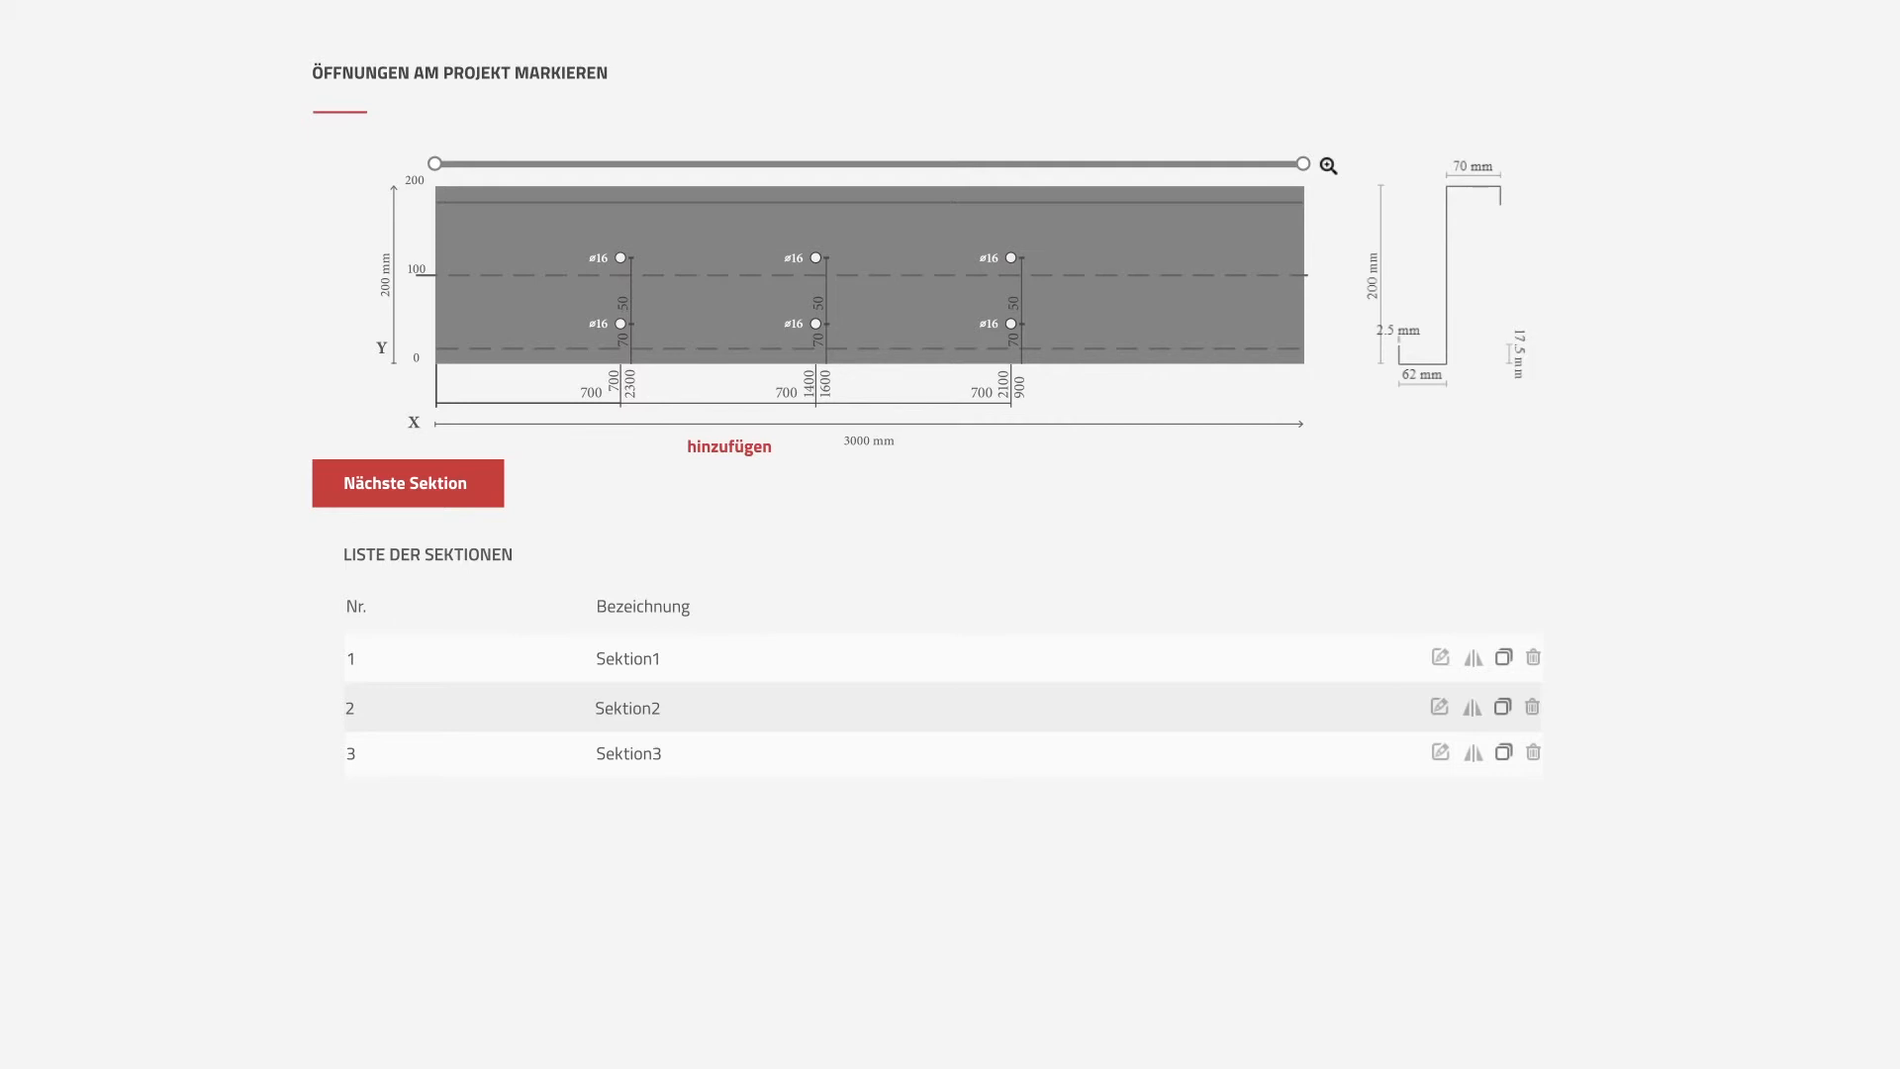
- Define a fresh Sektion1 of two Ø18 holes 200 mm from the profile start
{"action": "left_click", "coordinate": [406, 482]}
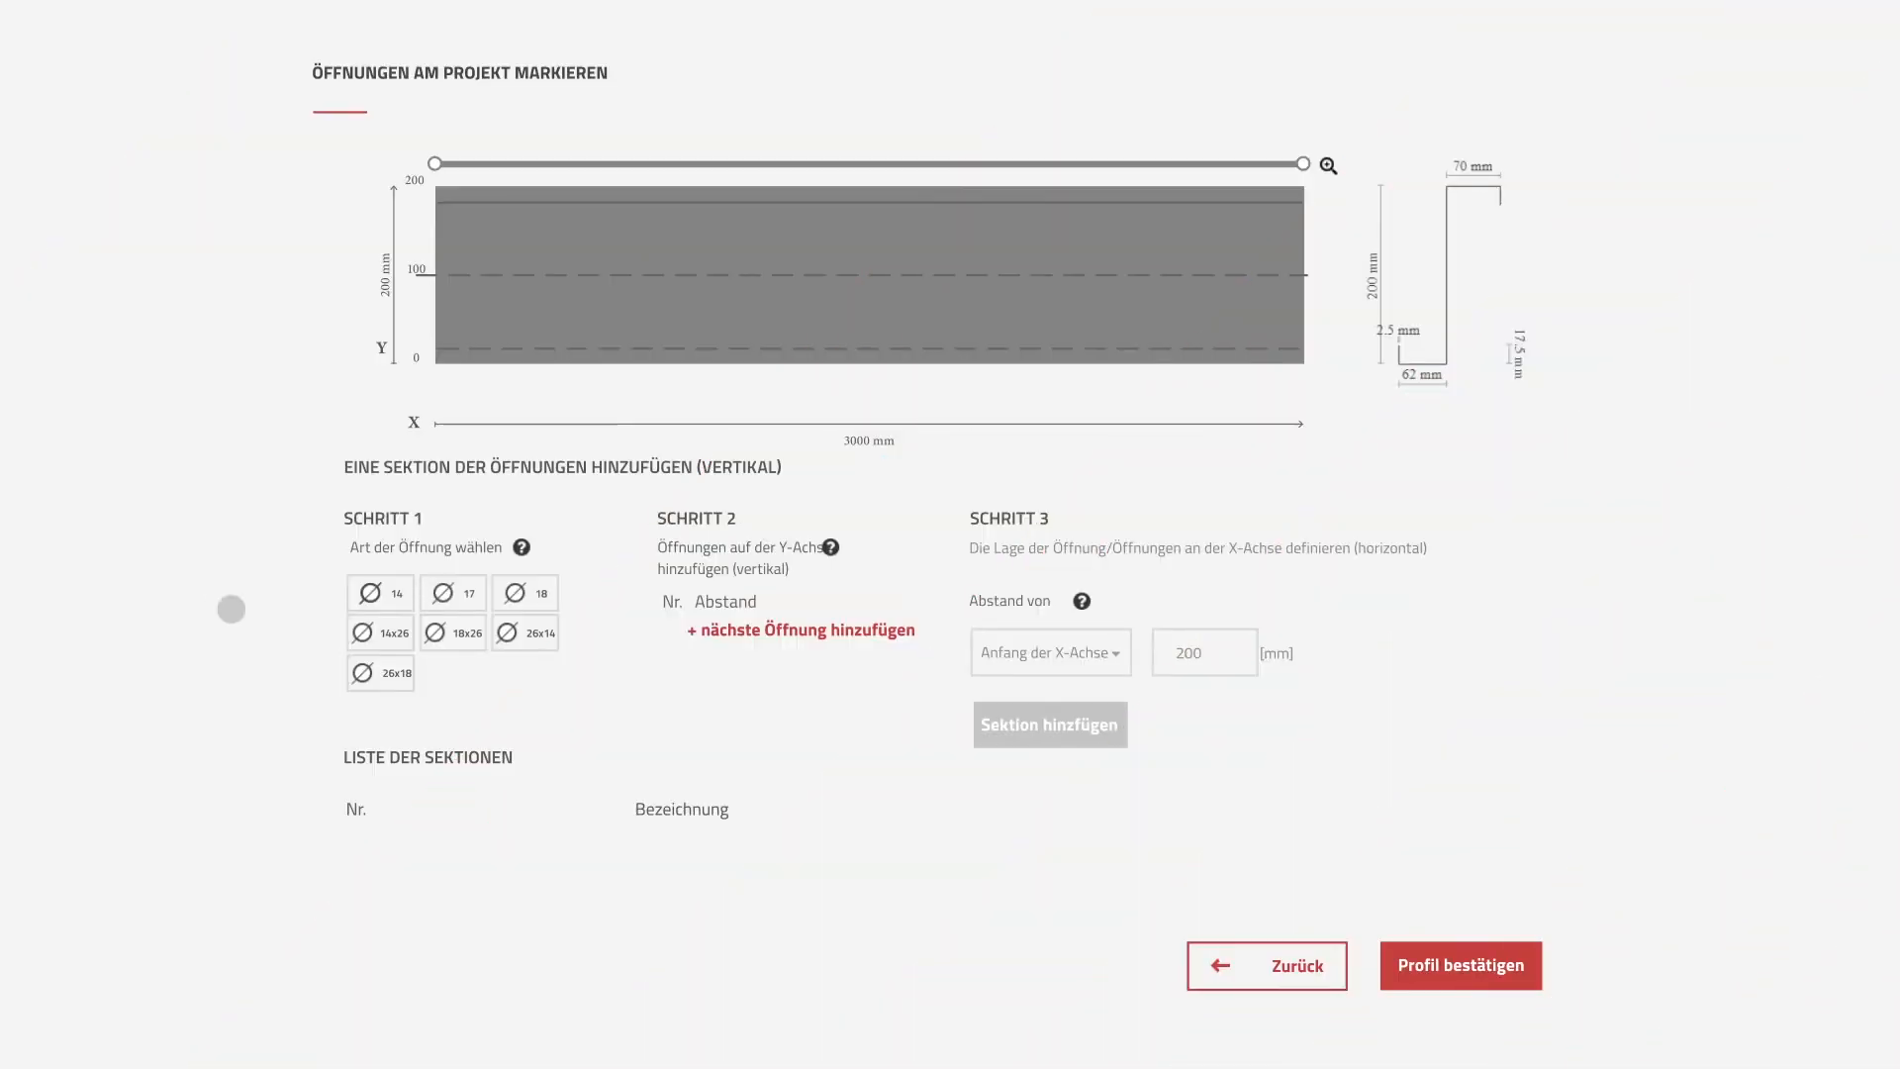
{"action": "left_click", "coordinate": [525, 593]}
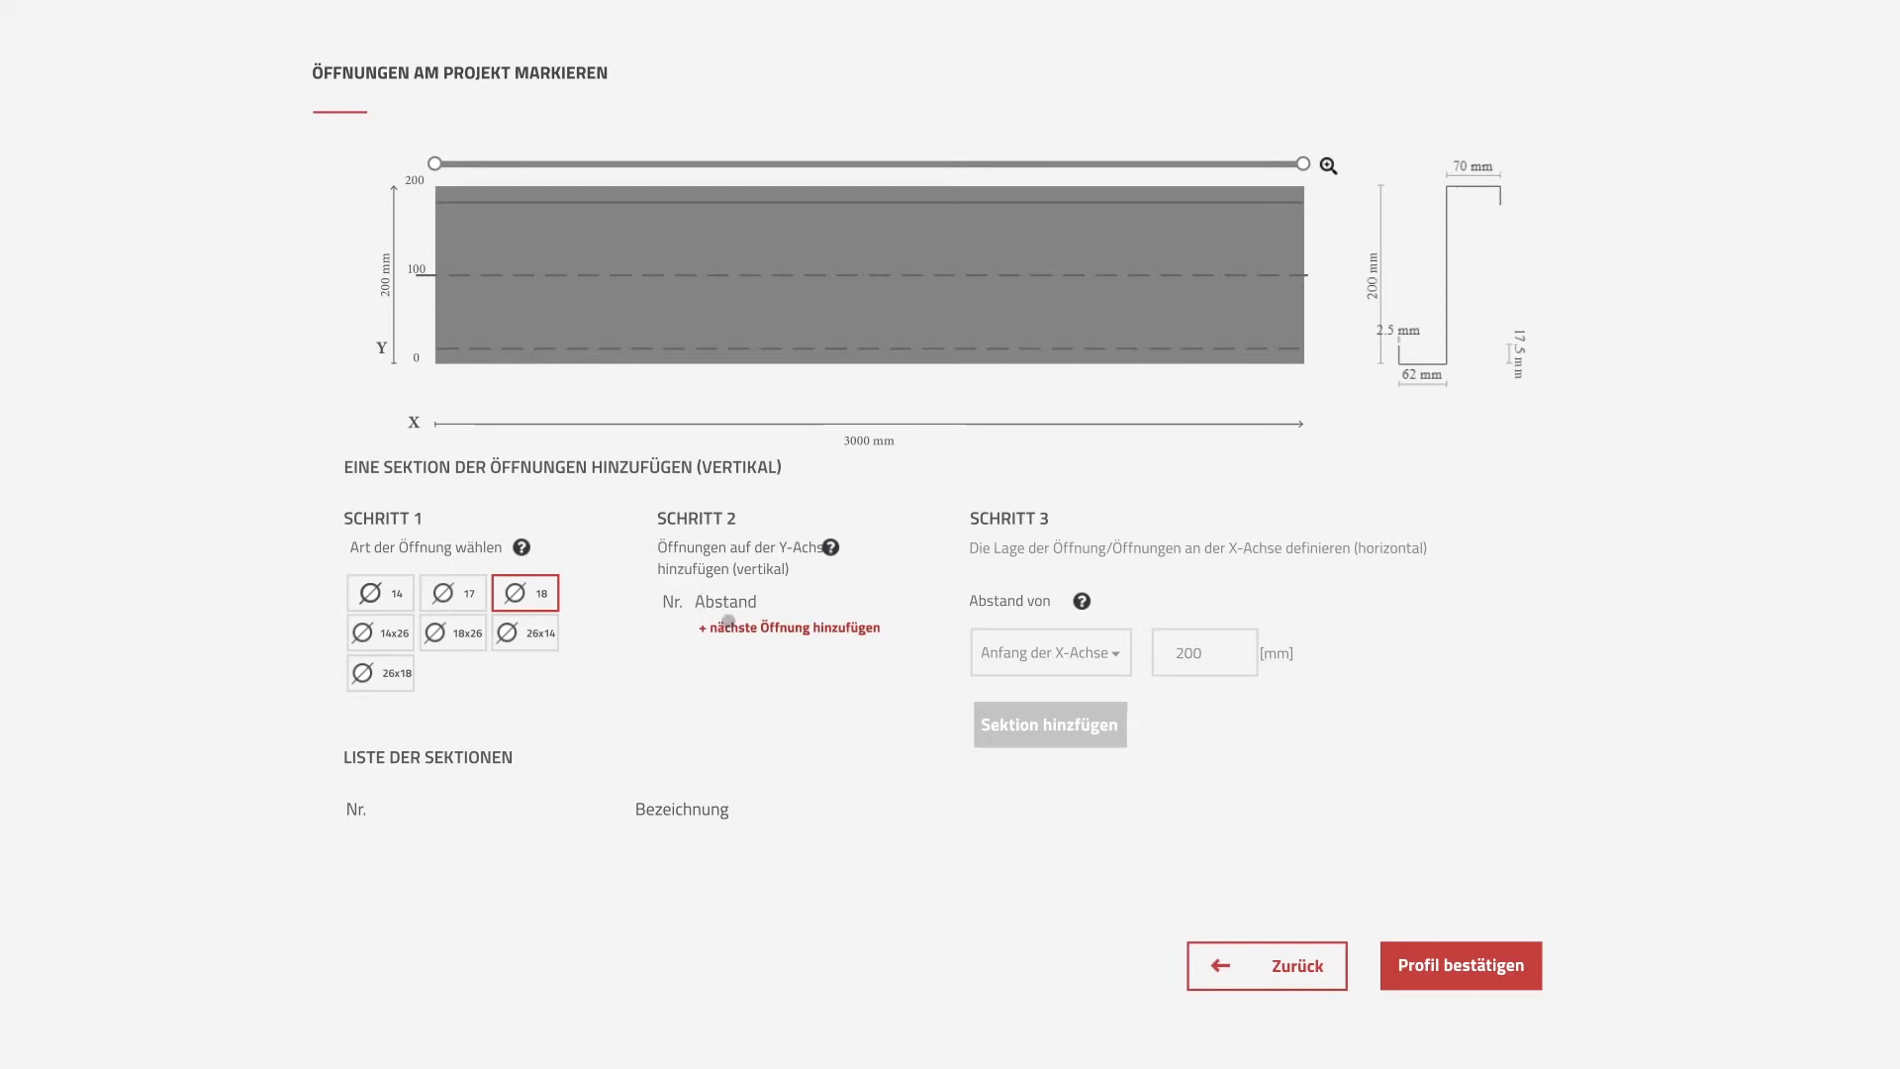
{"action": "left_click", "coordinate": [789, 626]}
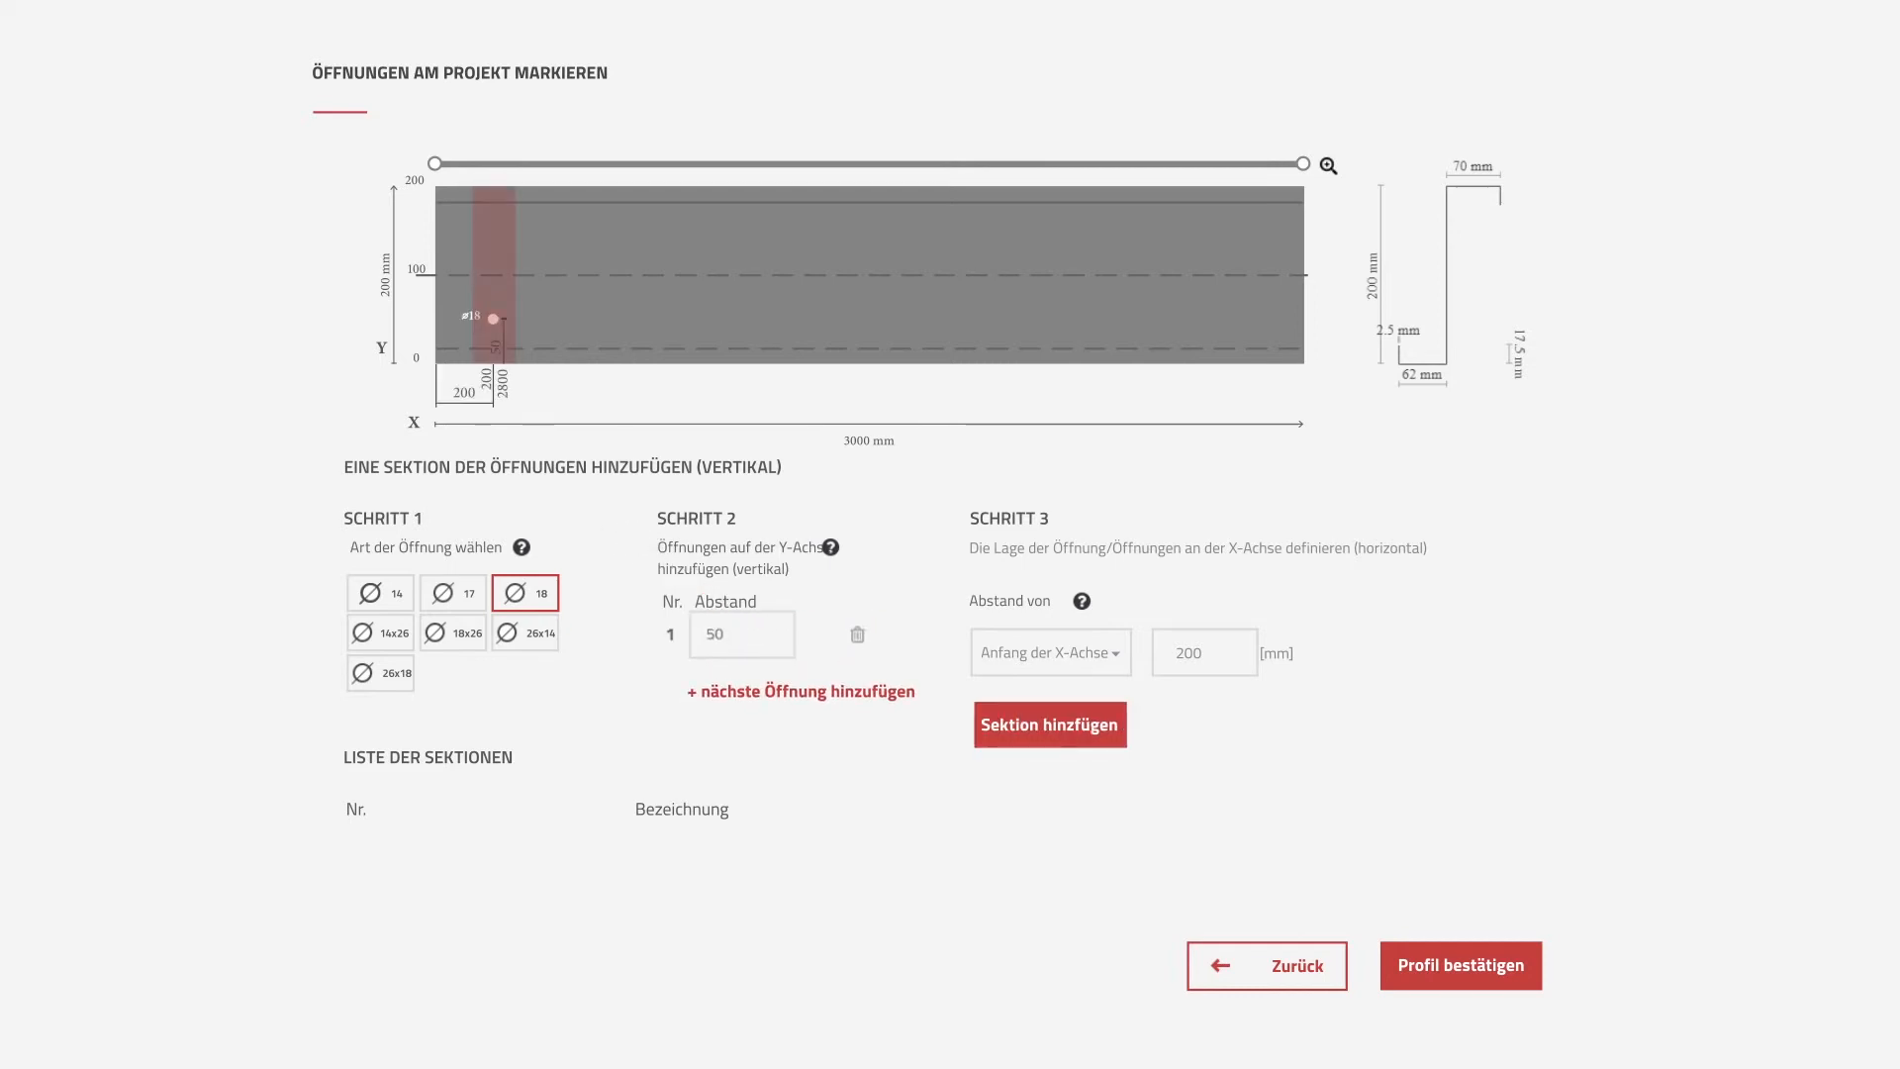
{"action": "left_click", "coordinate": [799, 691]}
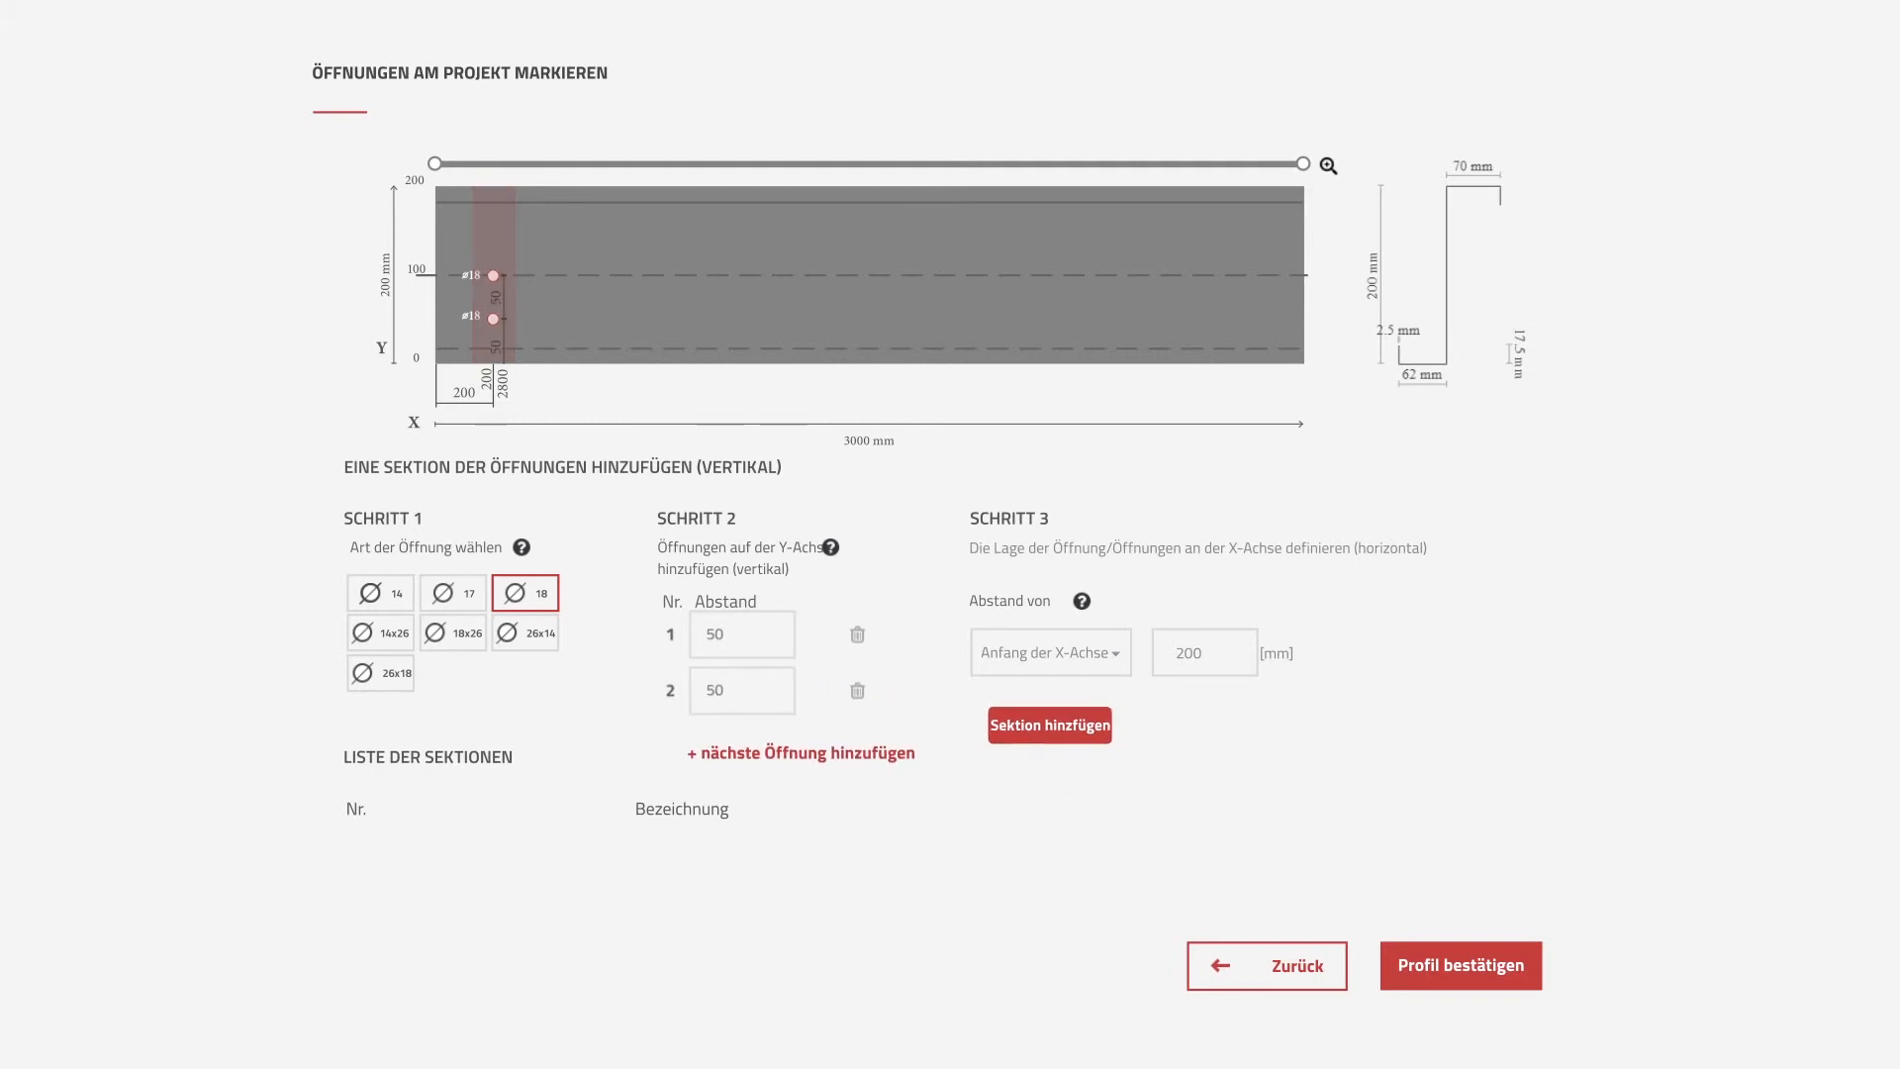
{"action": "left_click", "coordinate": [1048, 725]}
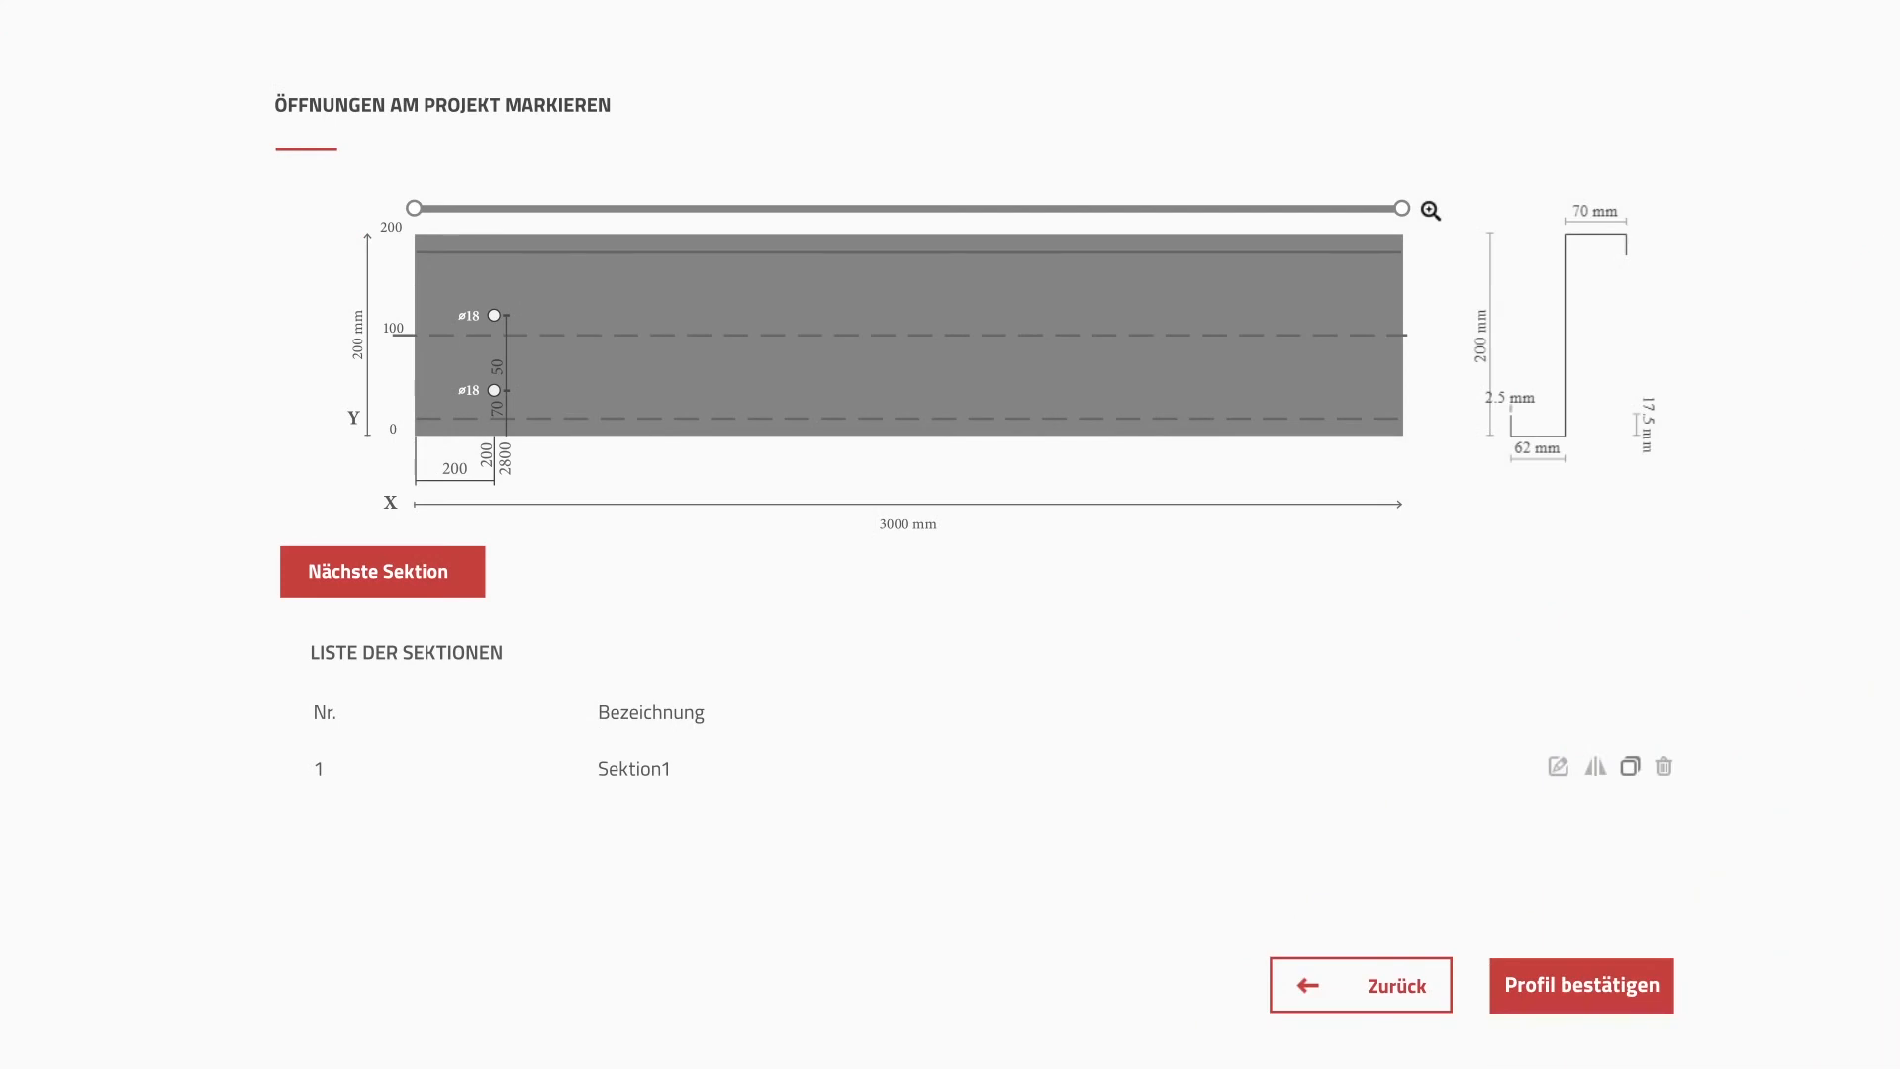
{"action": "mouse_move", "coordinate": [1557, 766]}
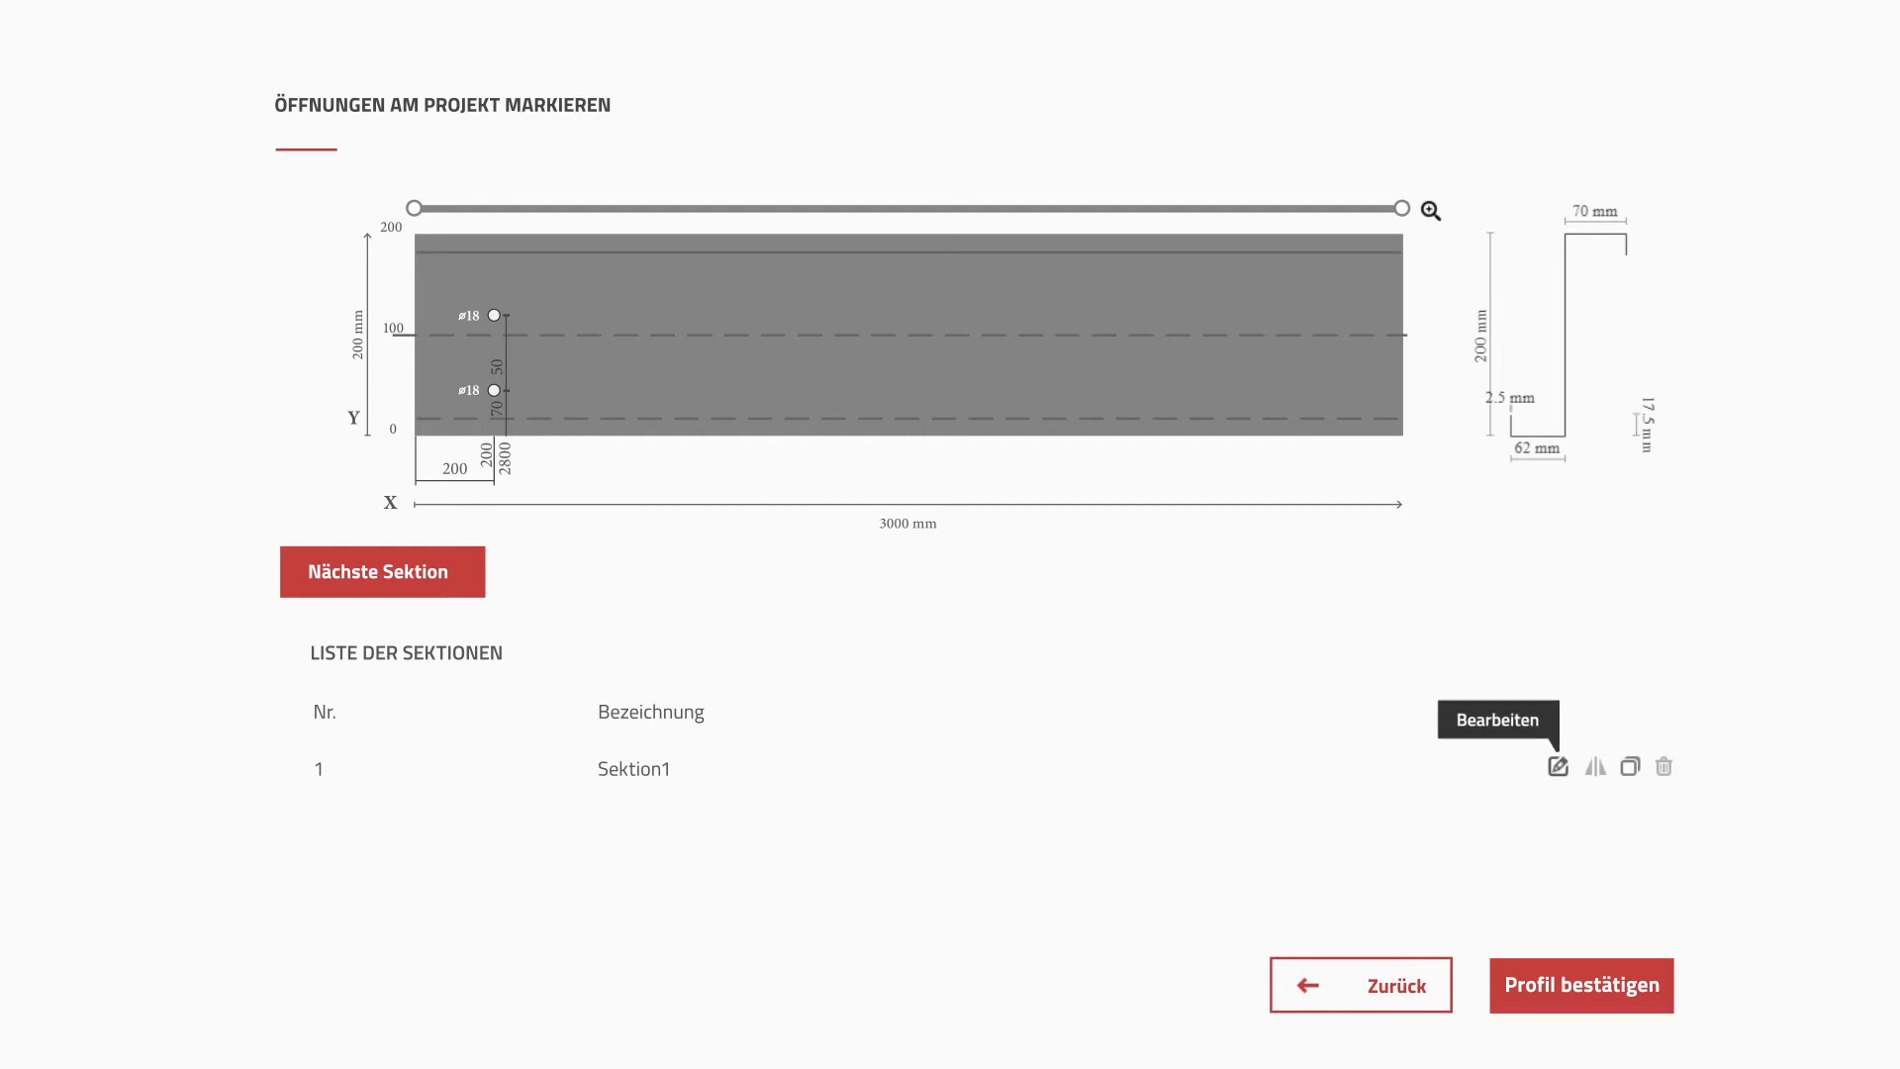
{"action": "mouse_move", "coordinate": [1595, 766]}
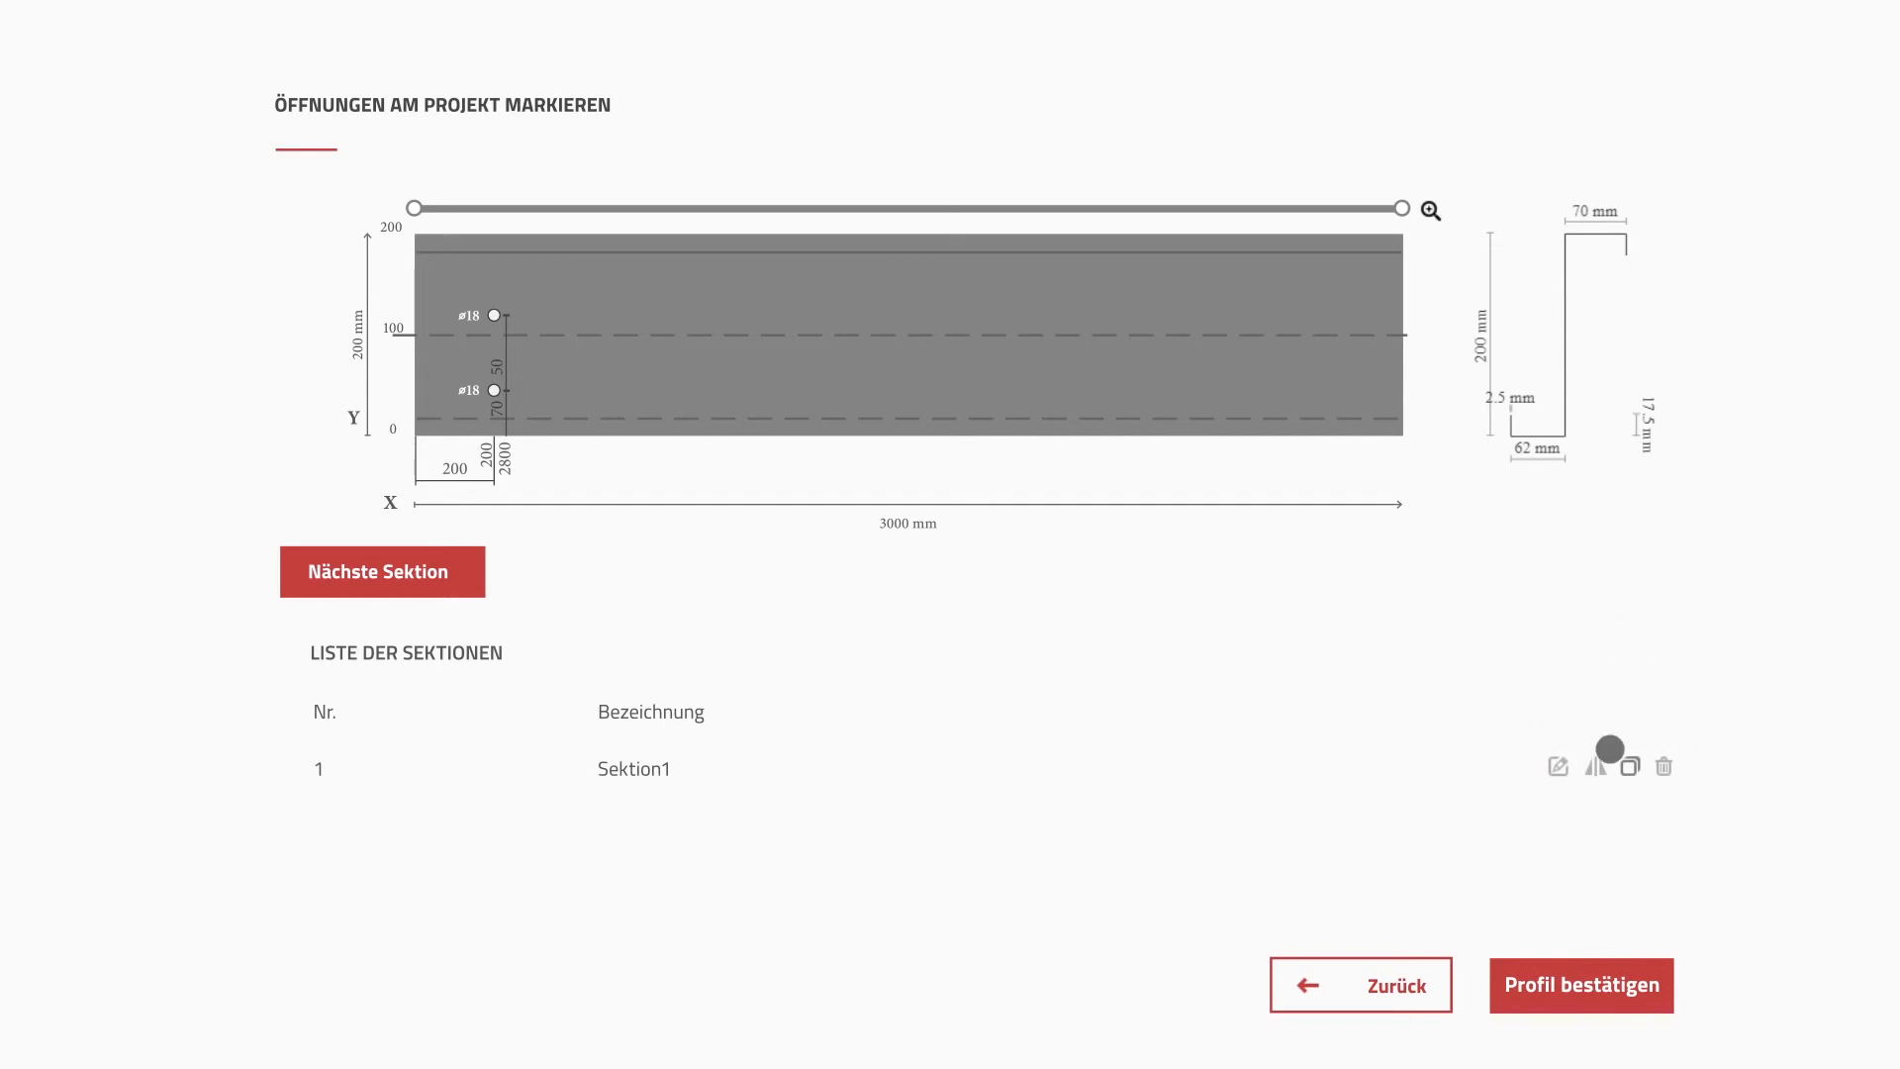
- Mirror Sektion1 to 200 mm from the far end and confirm the profile
{"action": "left_click", "coordinate": [1592, 765]}
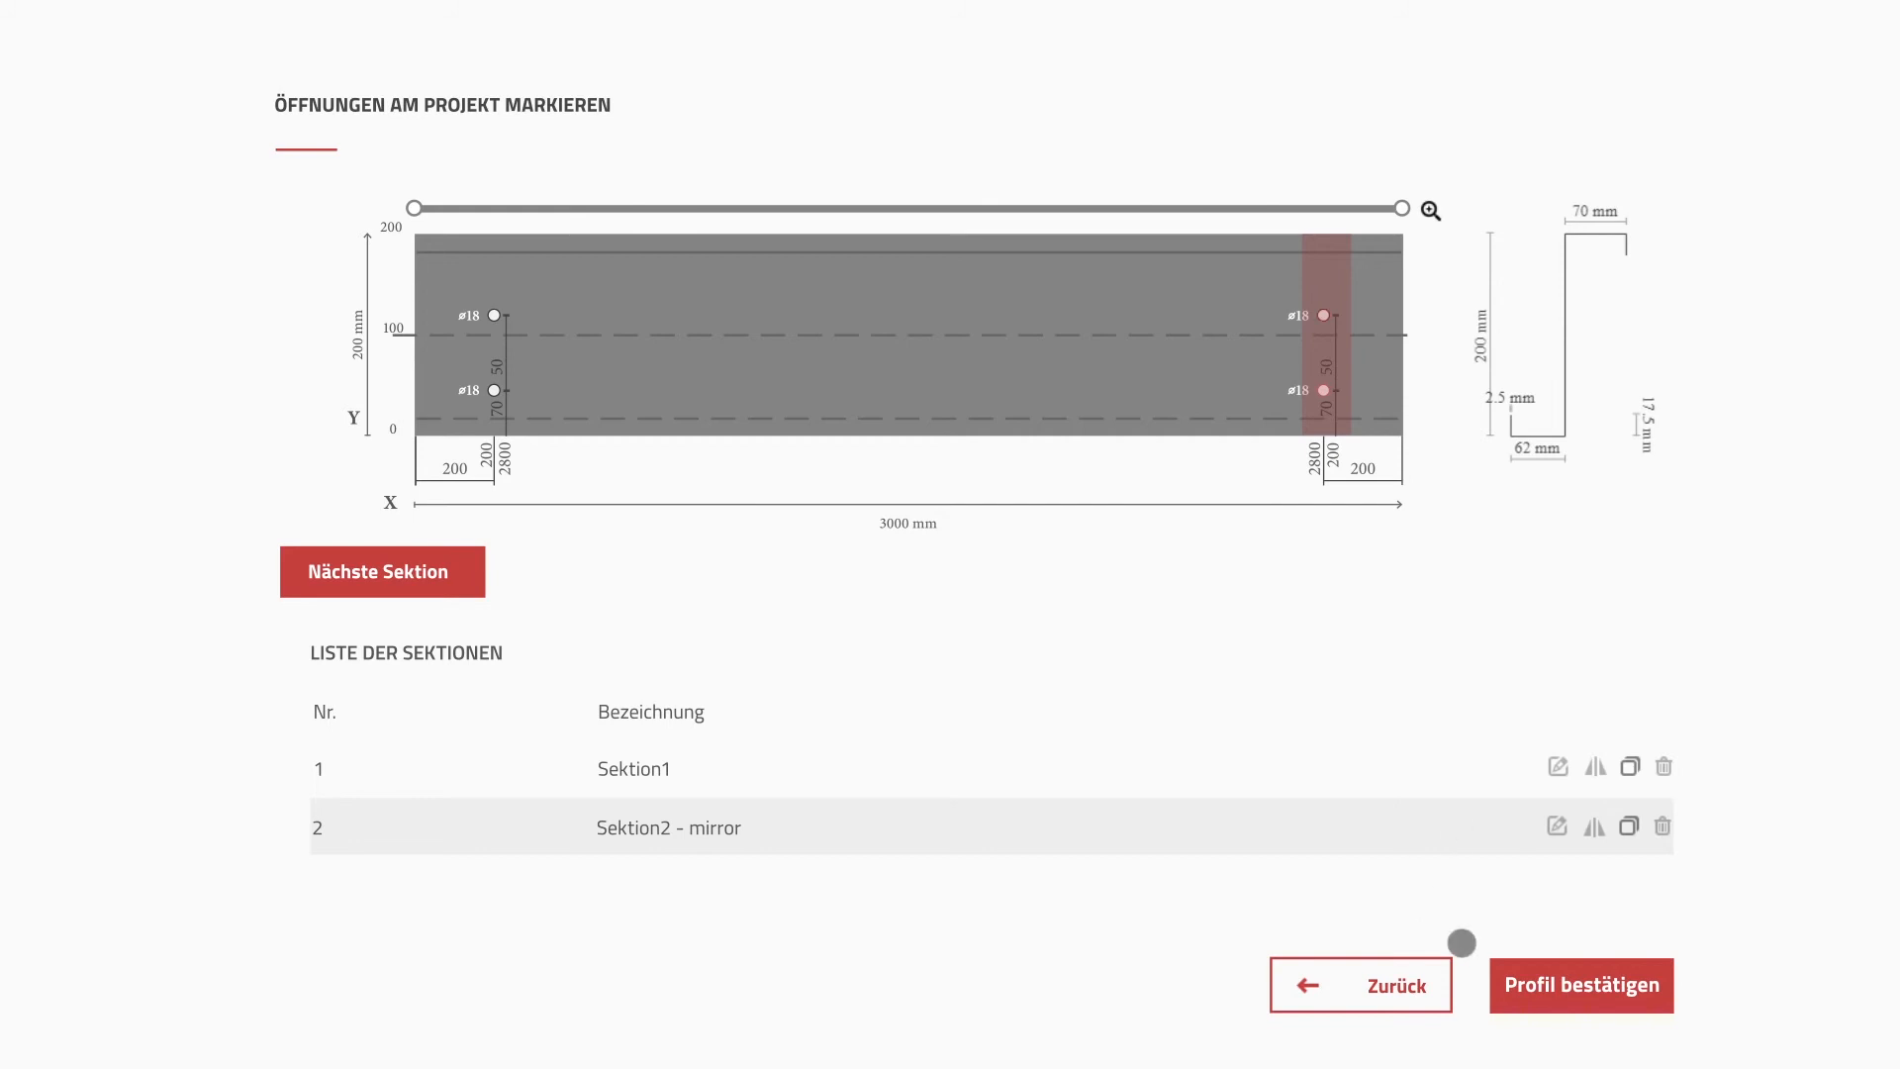
{"action": "left_click", "coordinate": [1581, 984]}
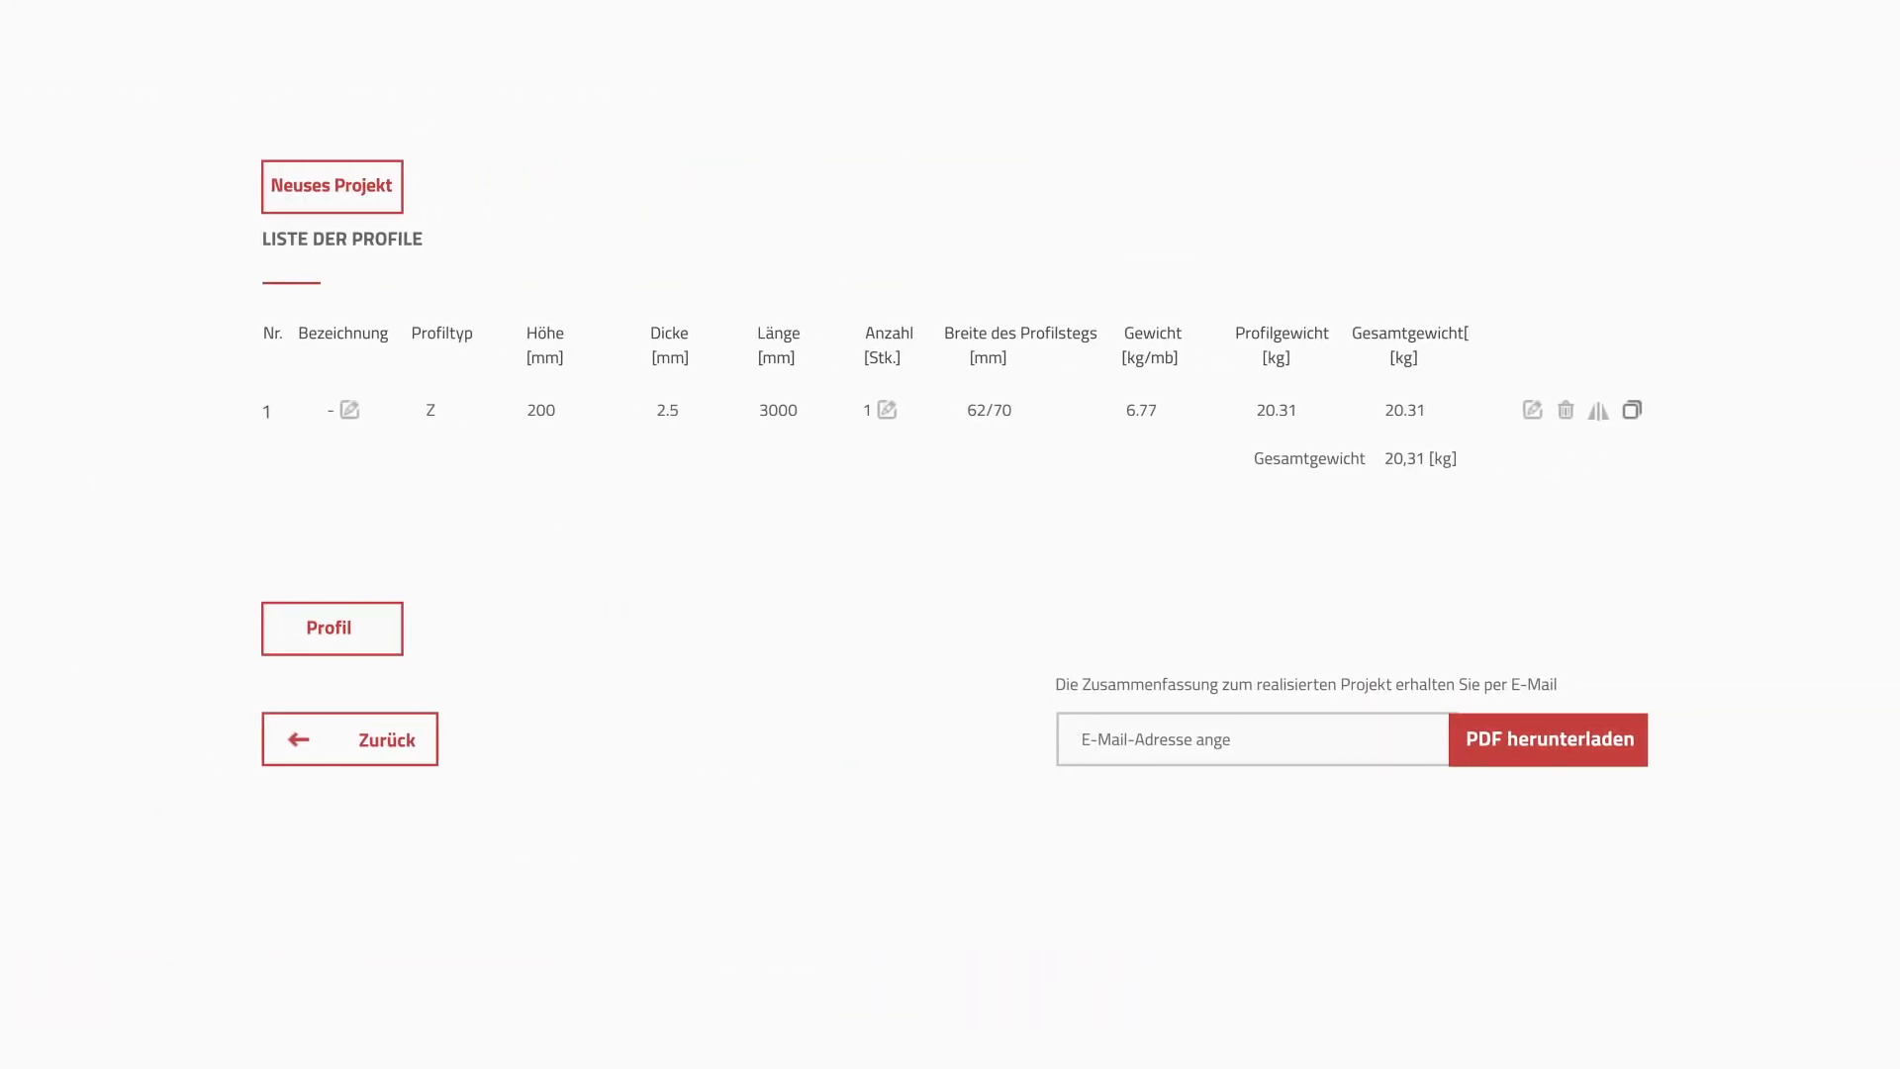
{"action": "mouse_move", "coordinate": [1532, 409]}
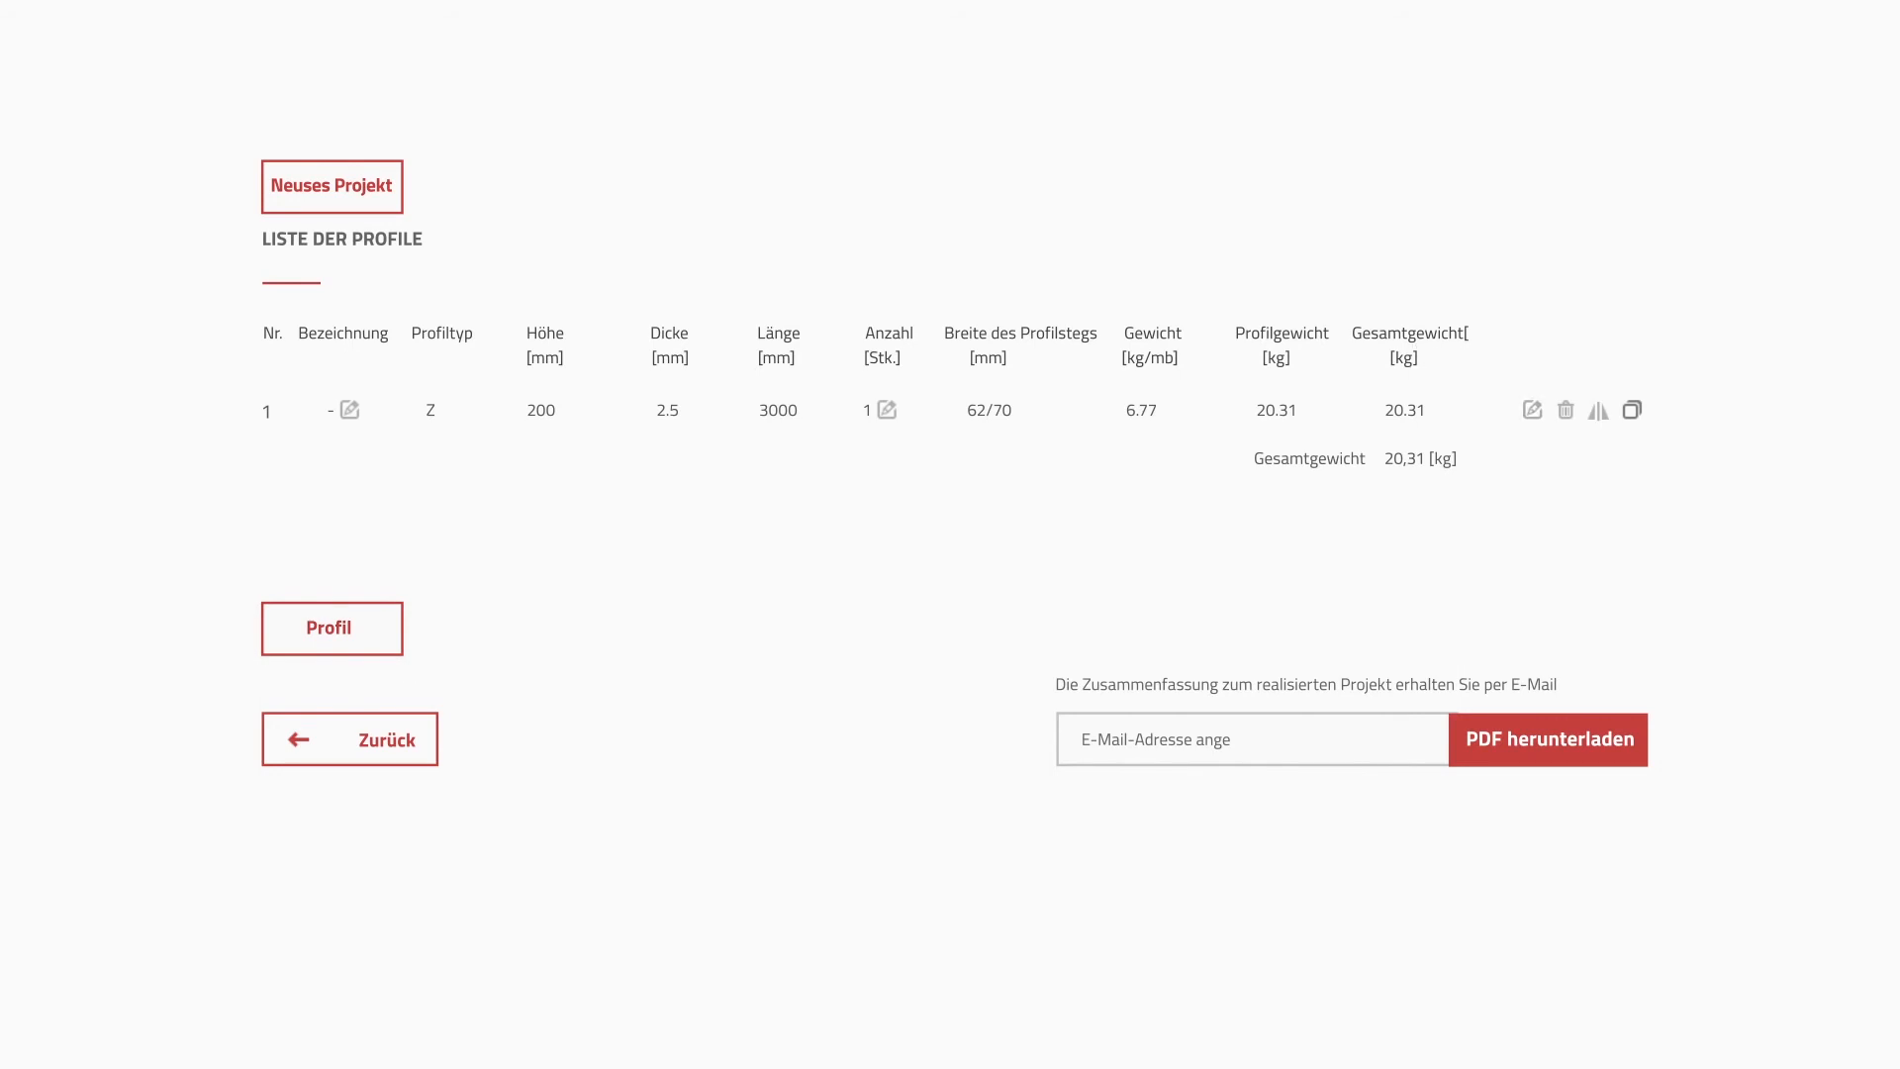
{"action": "mouse_move", "coordinate": [886, 410]}
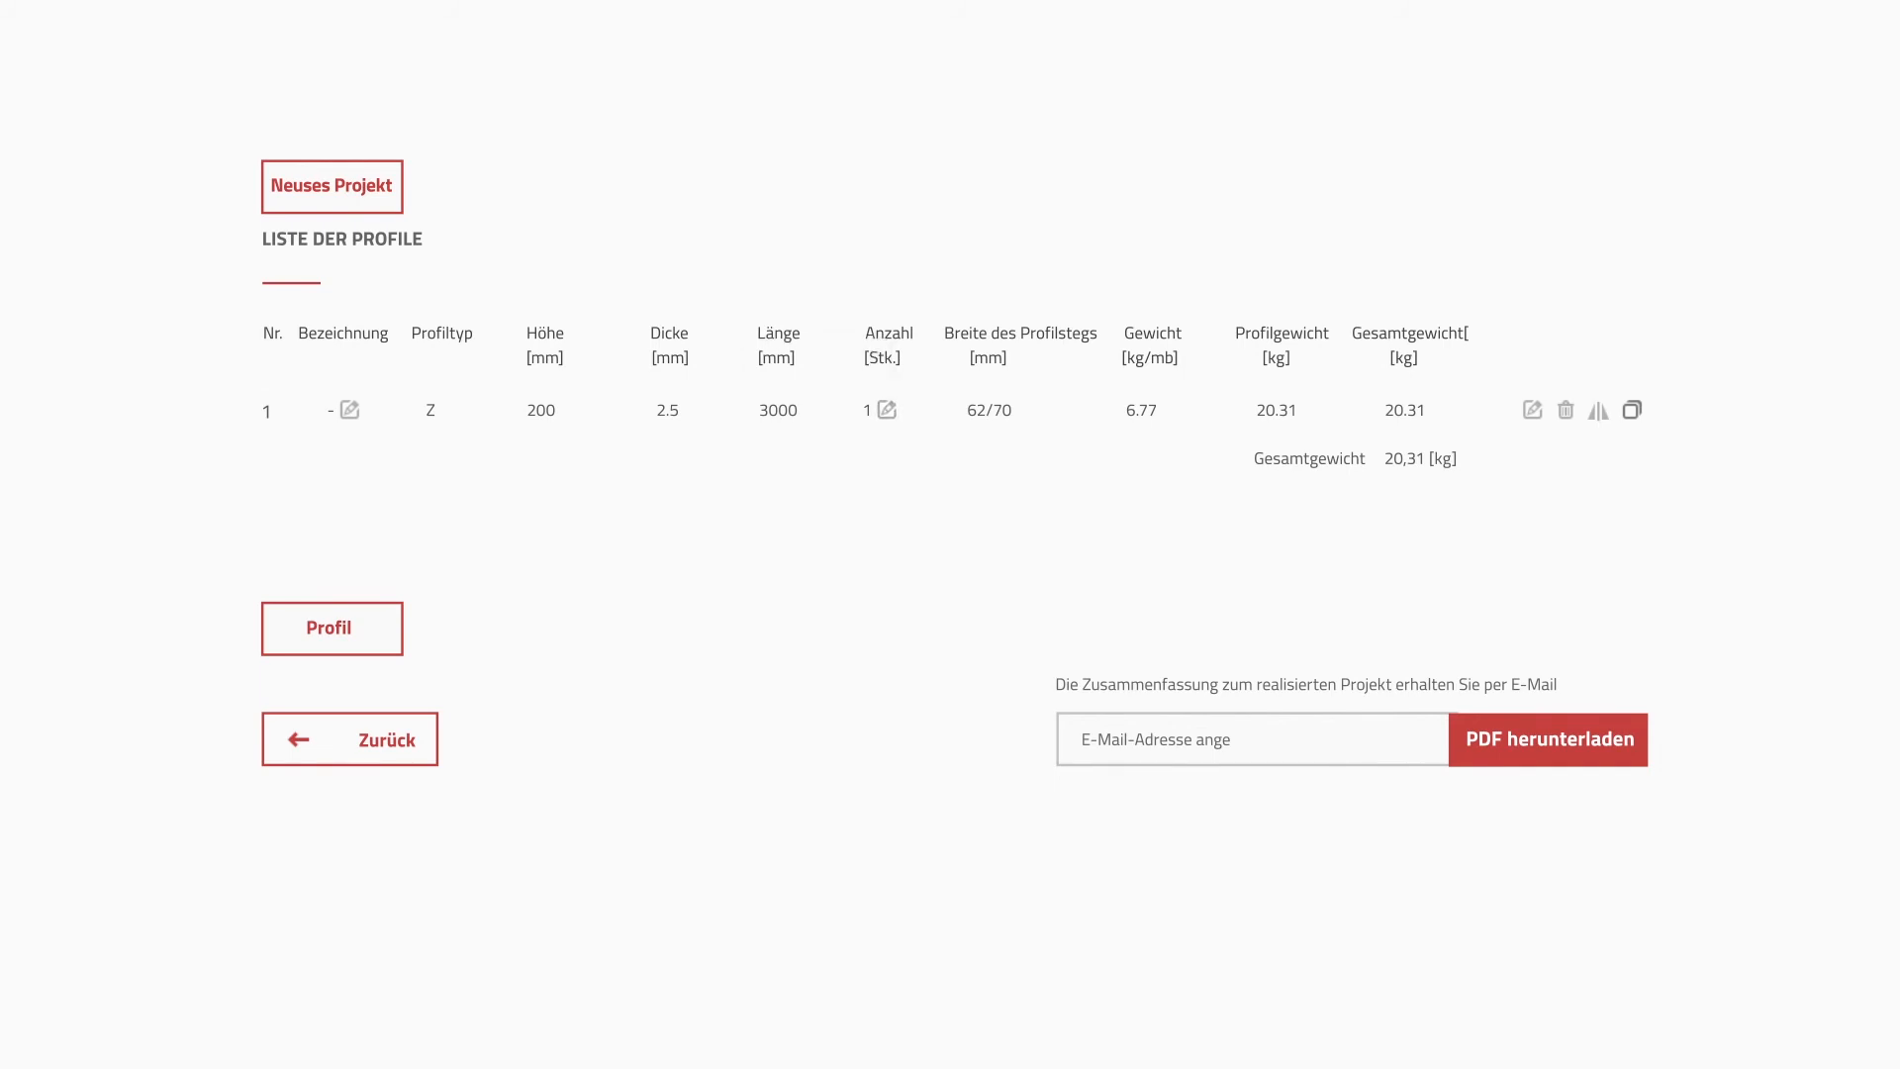
{"action": "left_click", "coordinate": [1251, 739]}
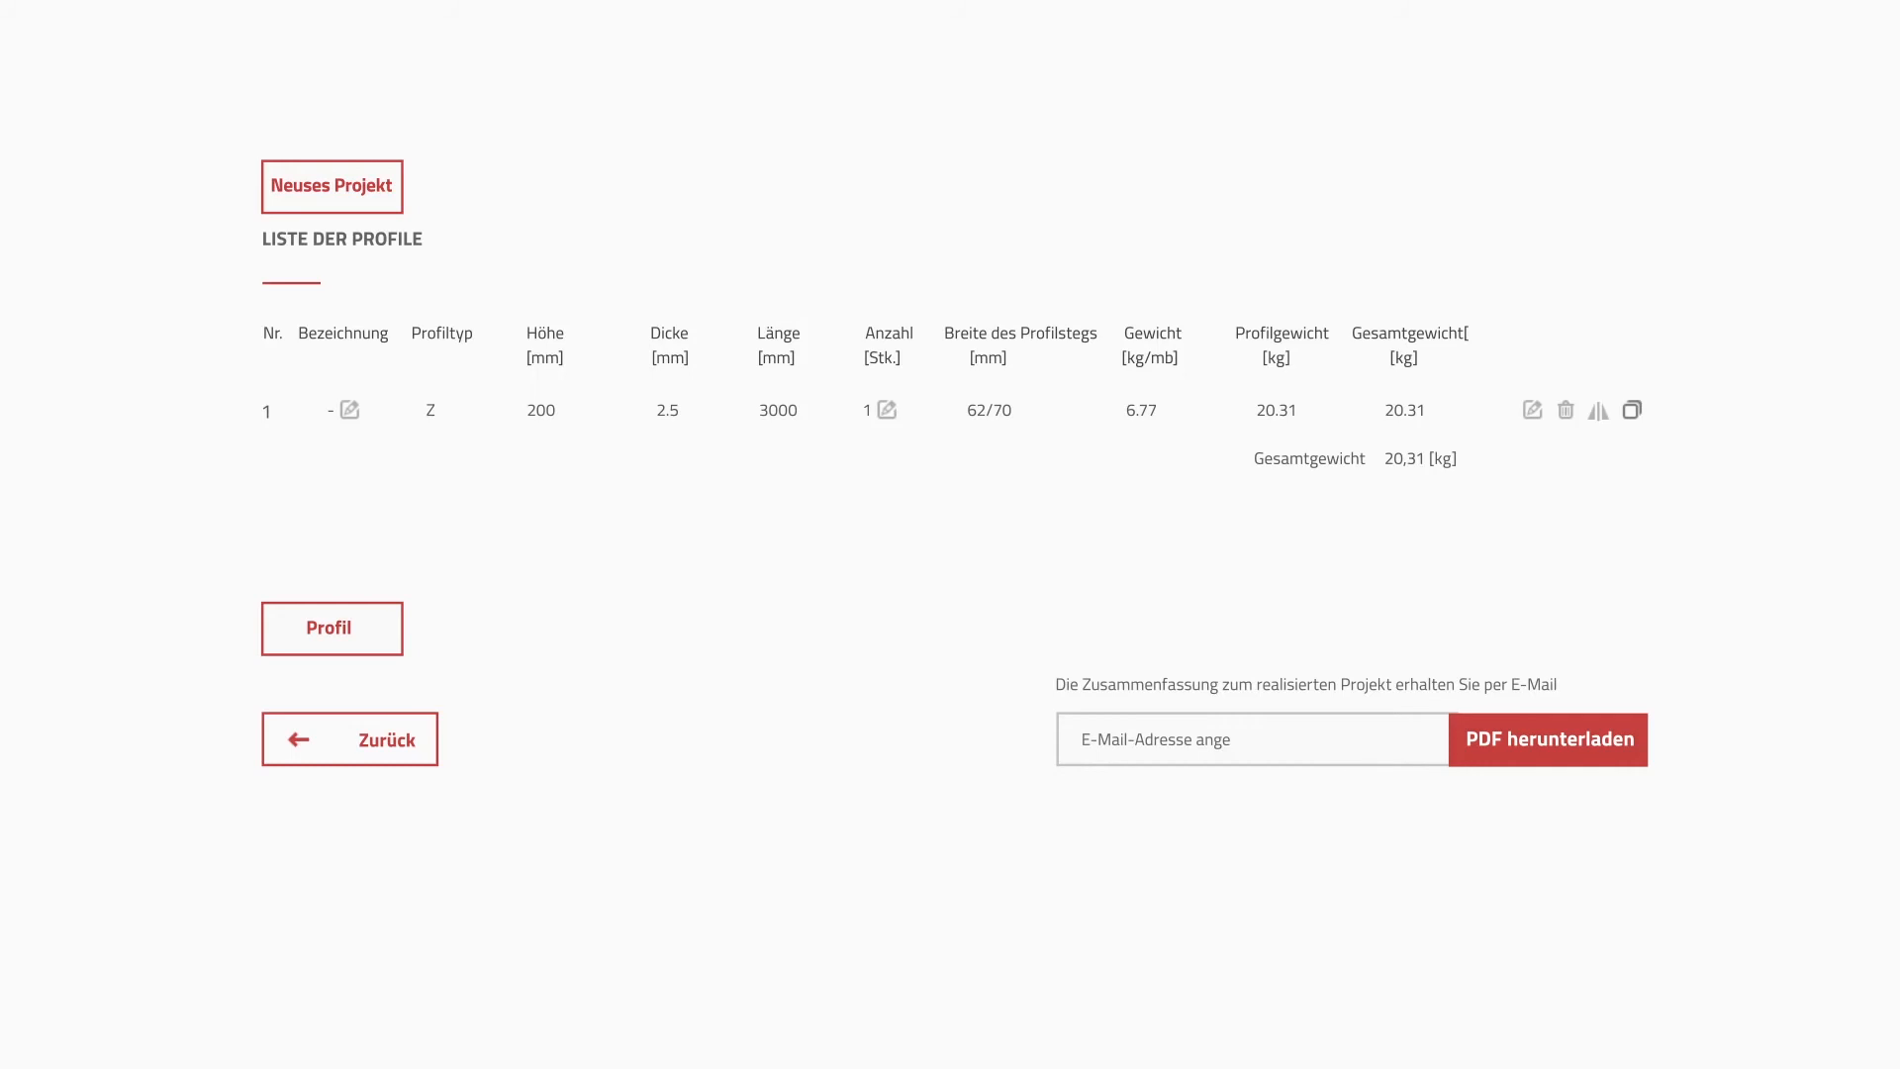
{"action": "type", "text": "john@doe.com"}
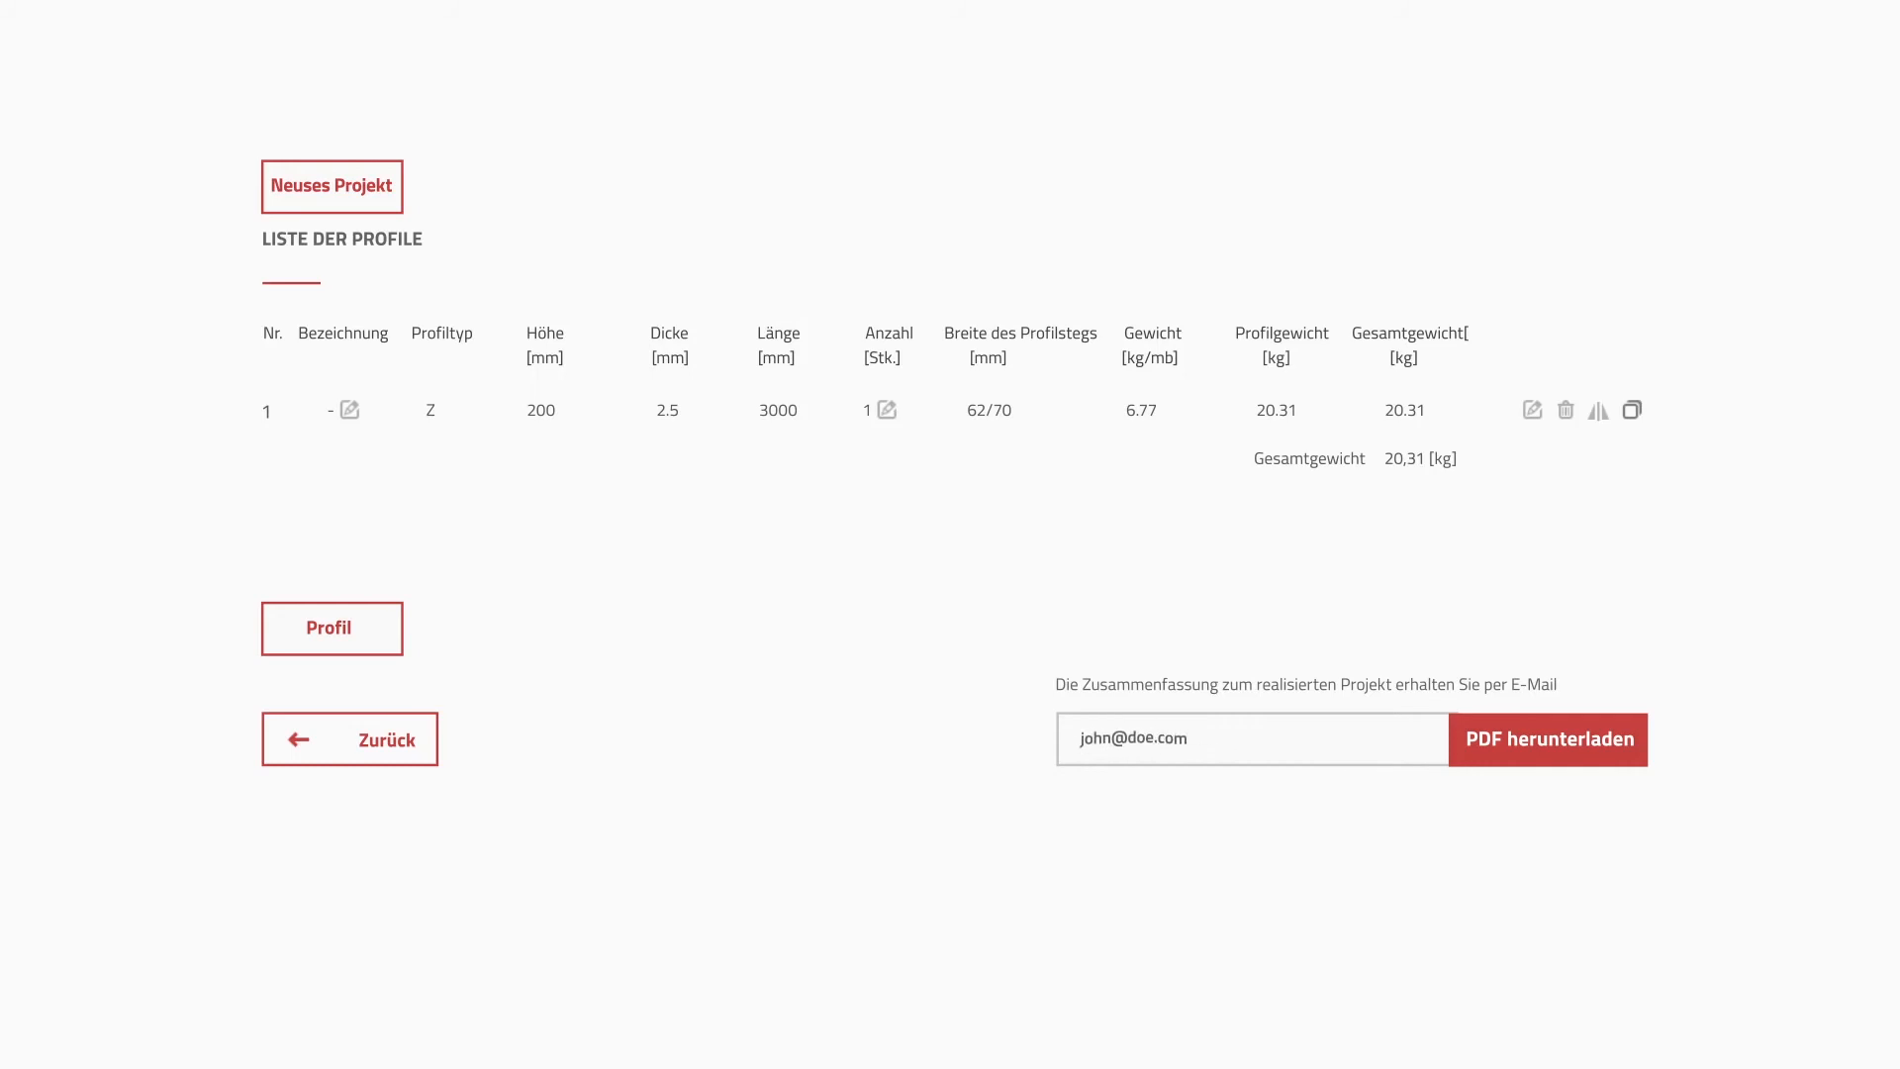